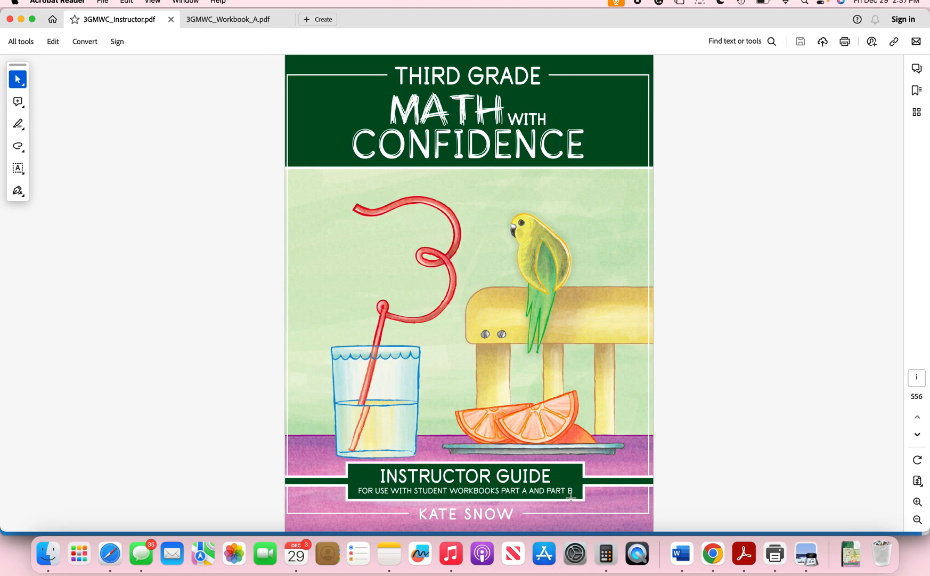
- Flip between the Instructor Guide and 3GMWC_Workbook_A.pdf tabs, ending on the workbook cover
click(232, 19)
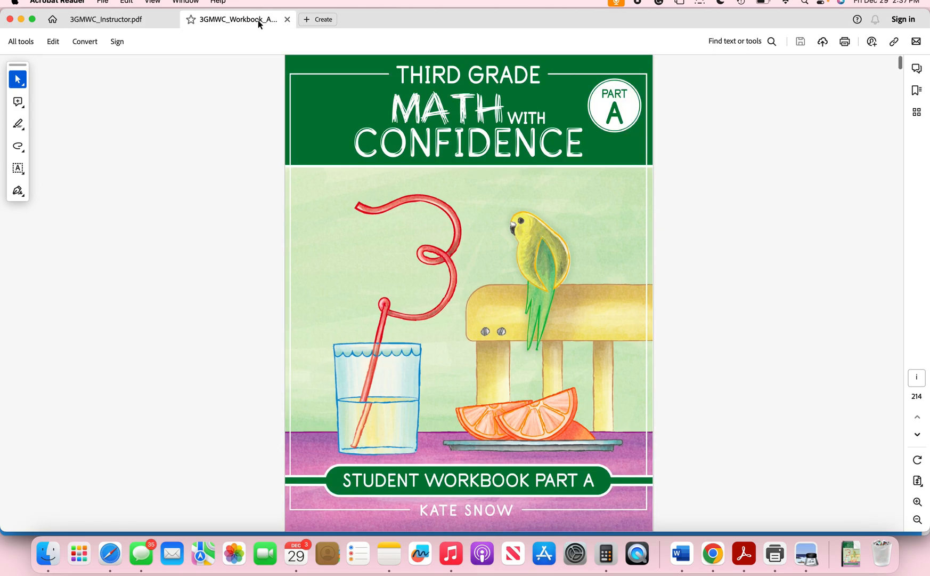
mouse_move(128, 31)
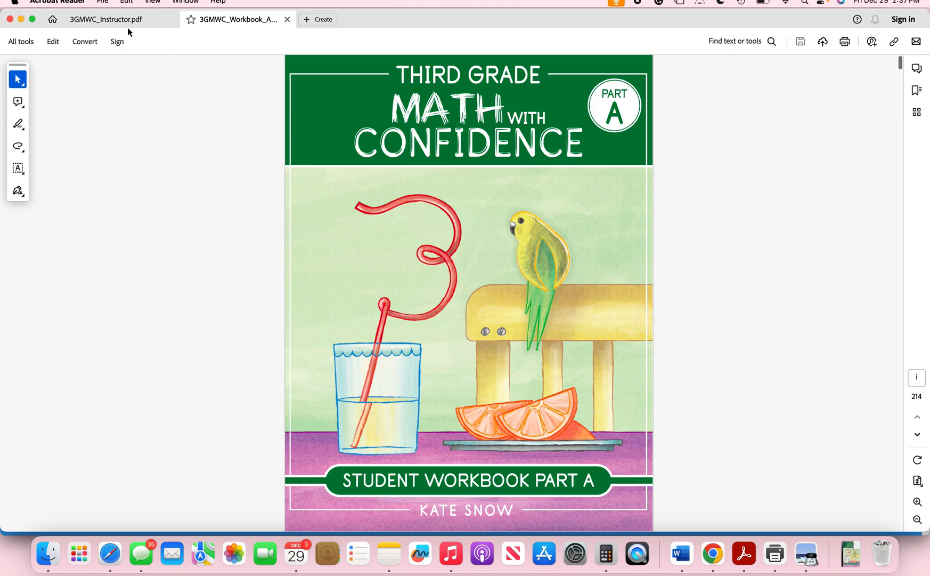
click(111, 19)
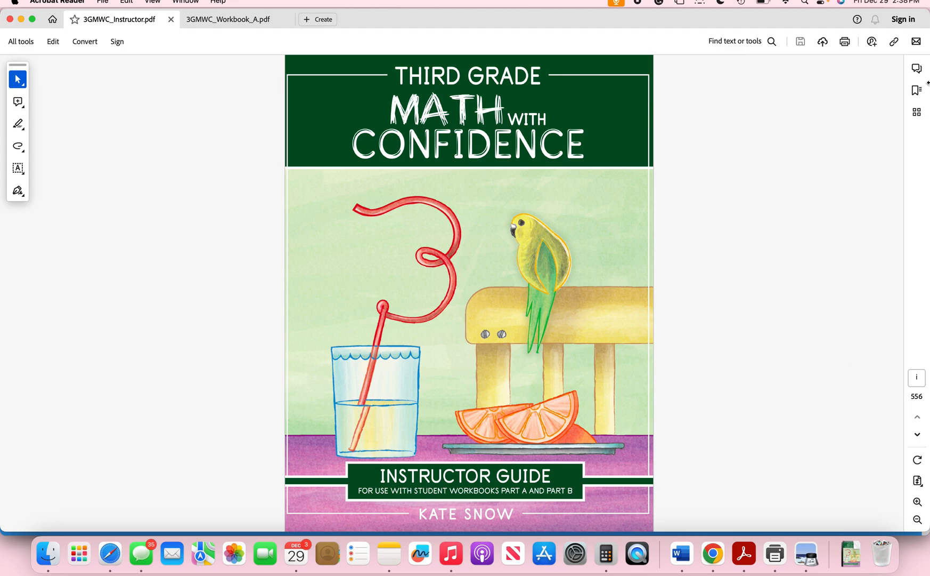
mouse_move(885, 81)
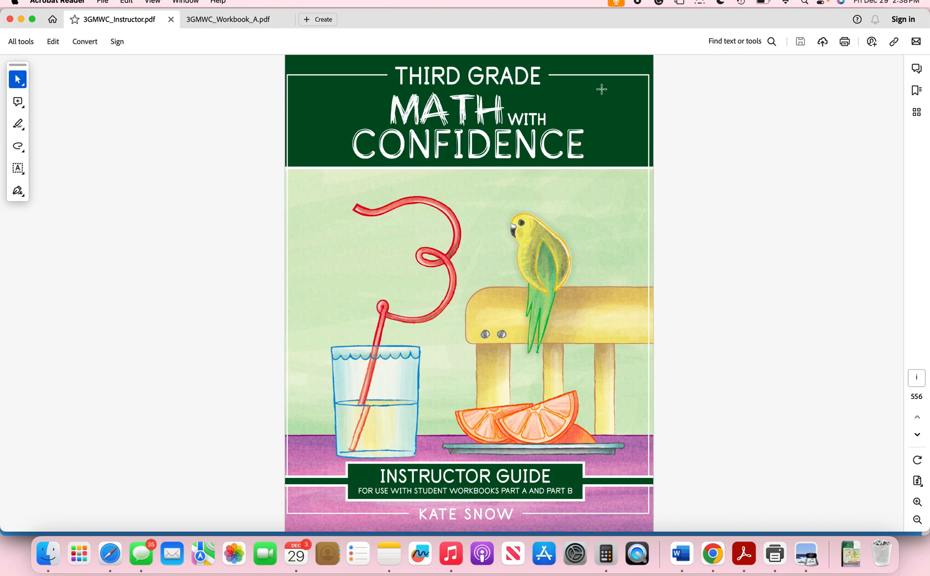
mouse_move(254, 6)
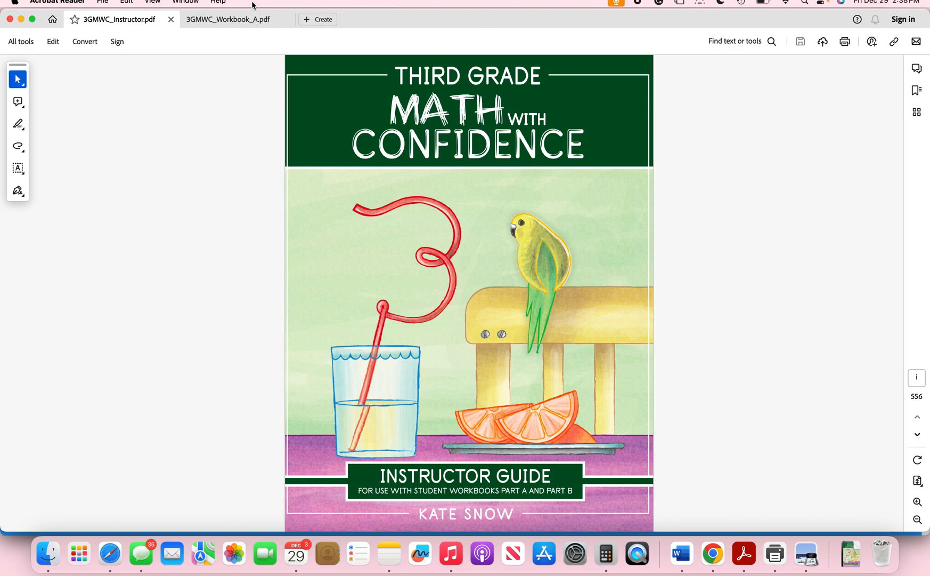
click(227, 19)
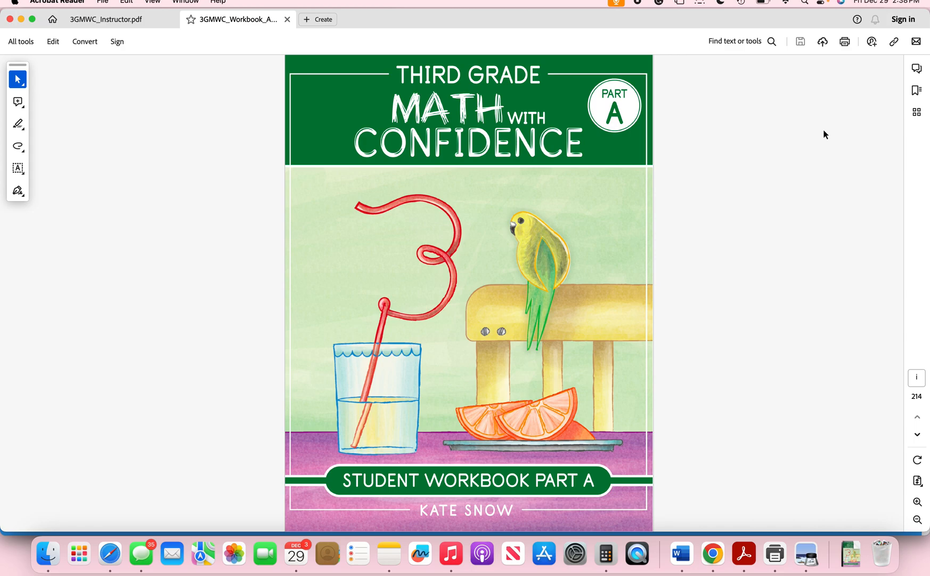
mouse_move(816, 299)
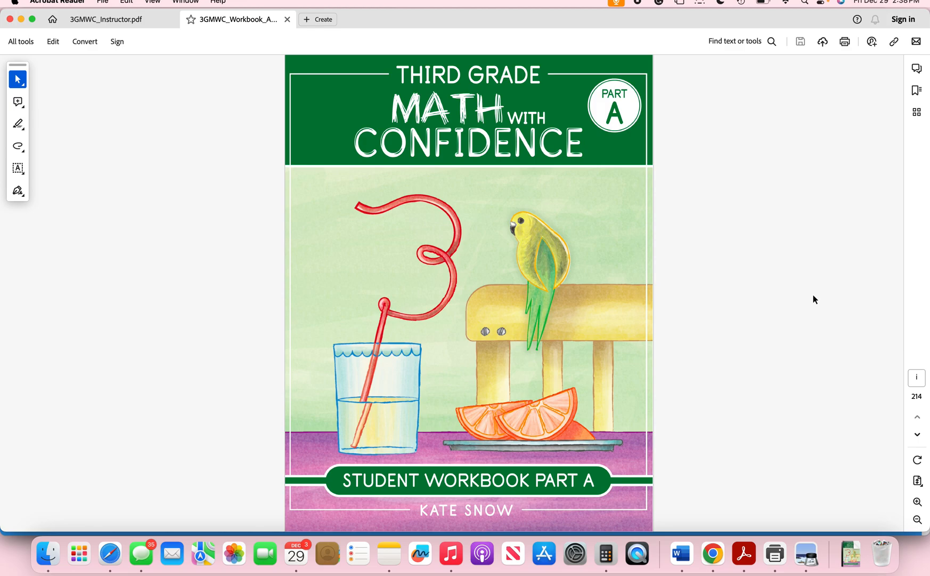
mouse_move(896, 417)
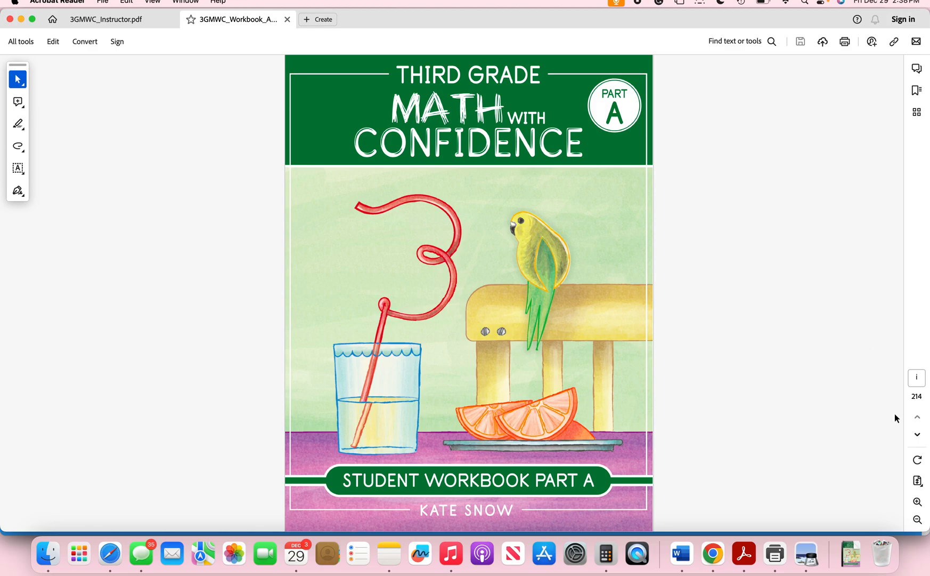
click(318, 20)
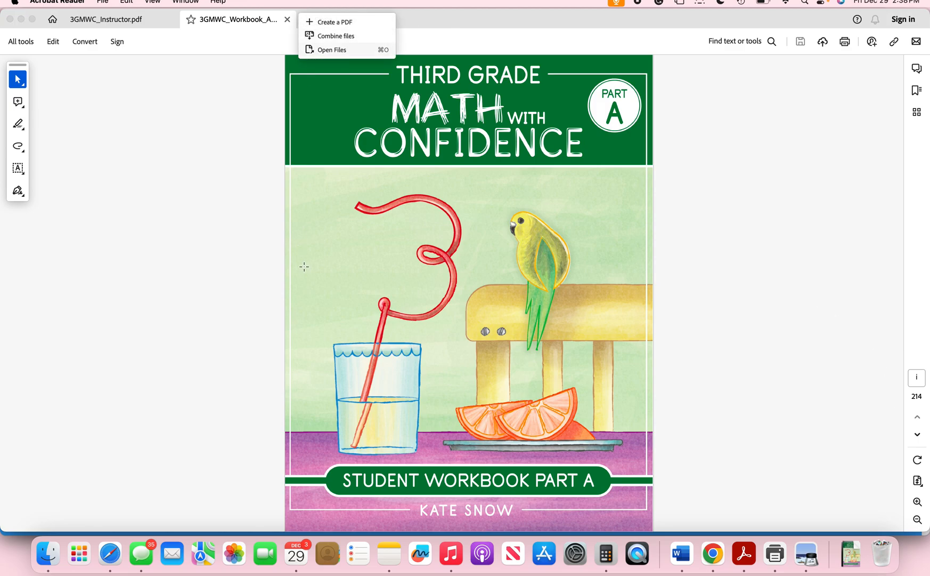
click(227, 247)
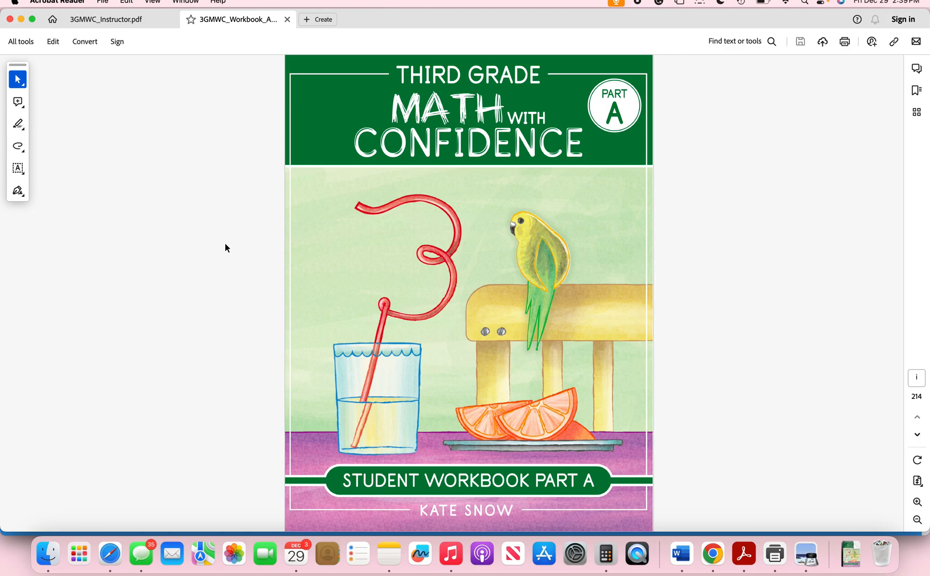
- Return to the Instructor Guide and page past its title and copyright pages to the page 1 Welcome
click(107, 19)
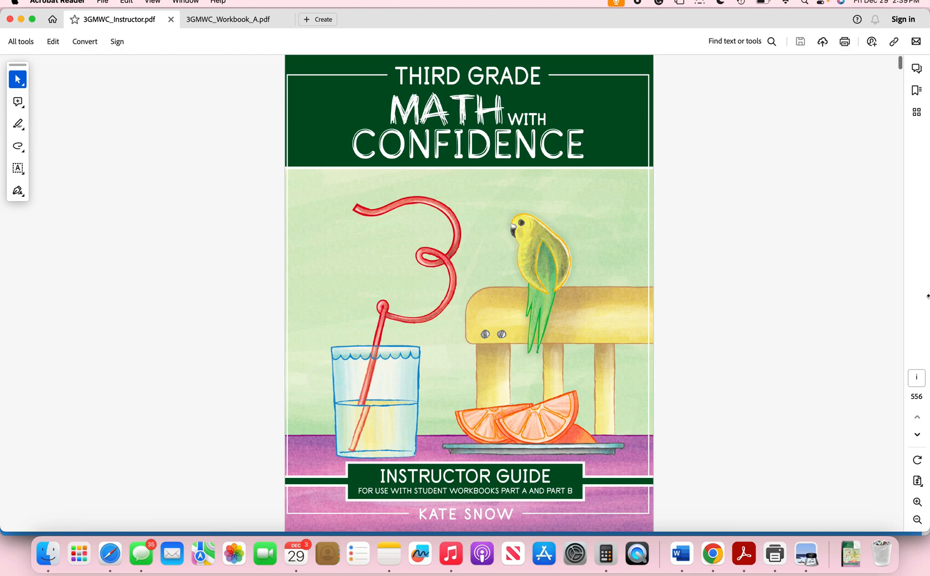
click(916, 433)
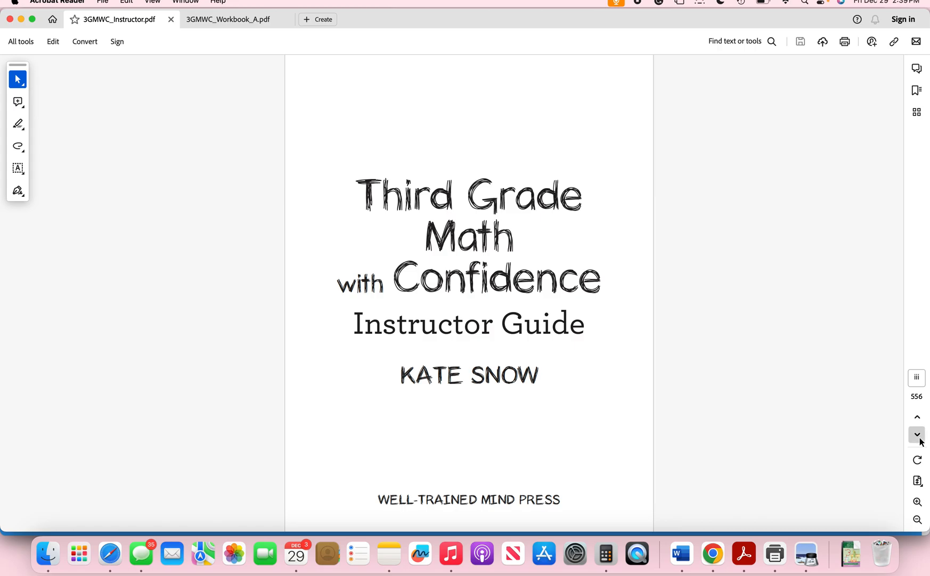
click(917, 433)
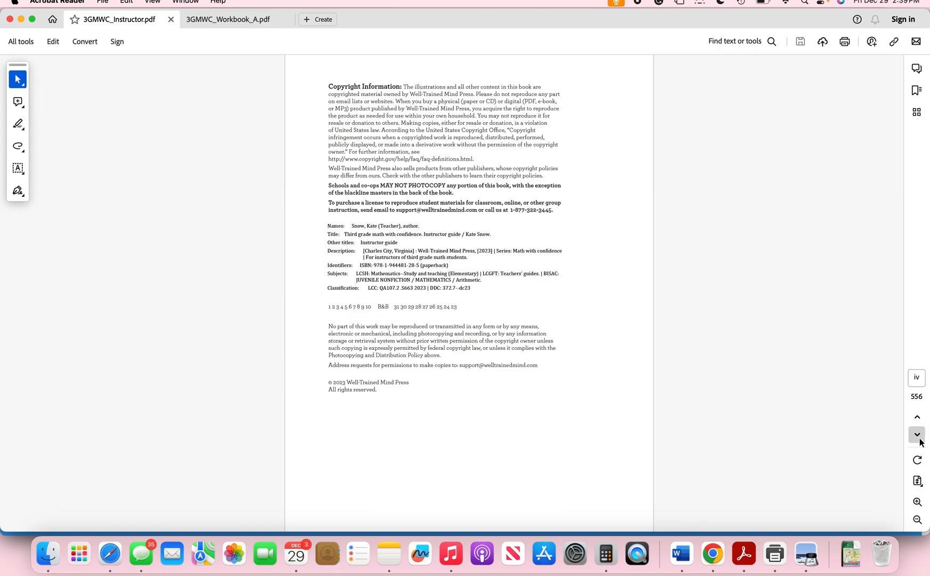
click(917, 434)
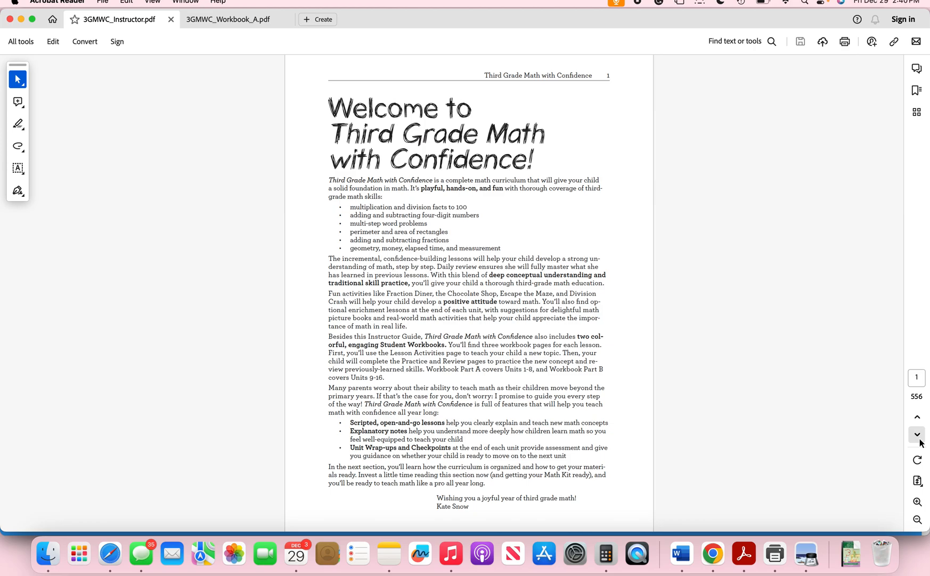
mouse_move(731, 331)
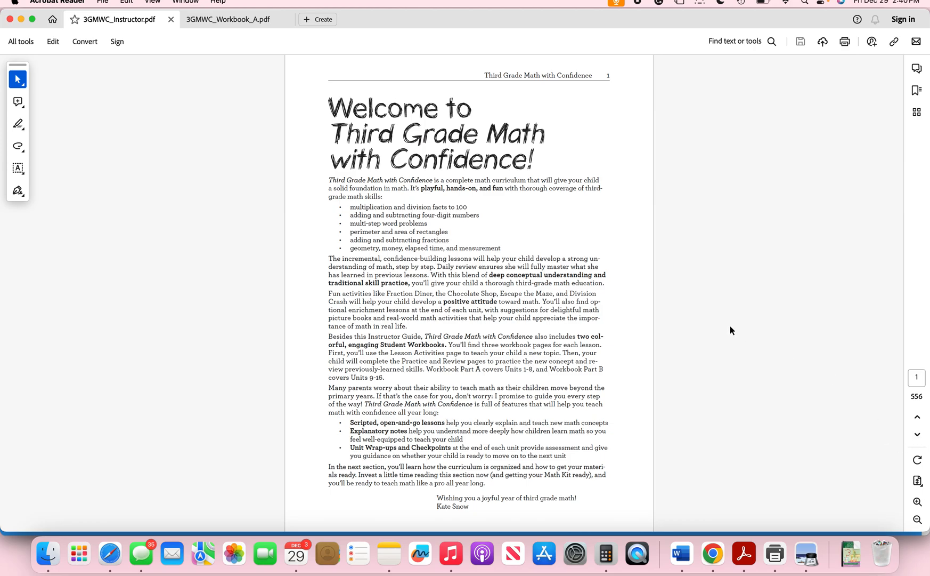
mouse_move(478, 208)
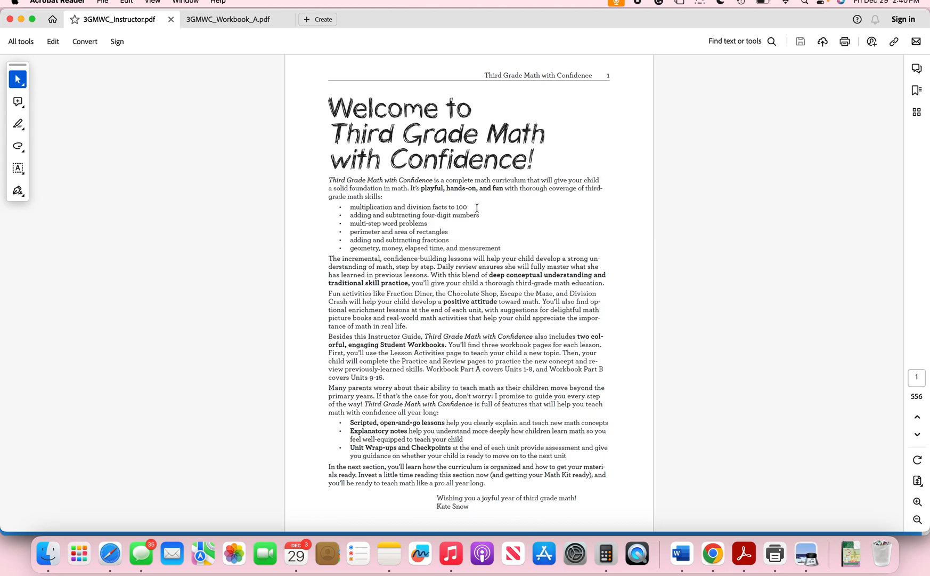
mouse_move(486, 214)
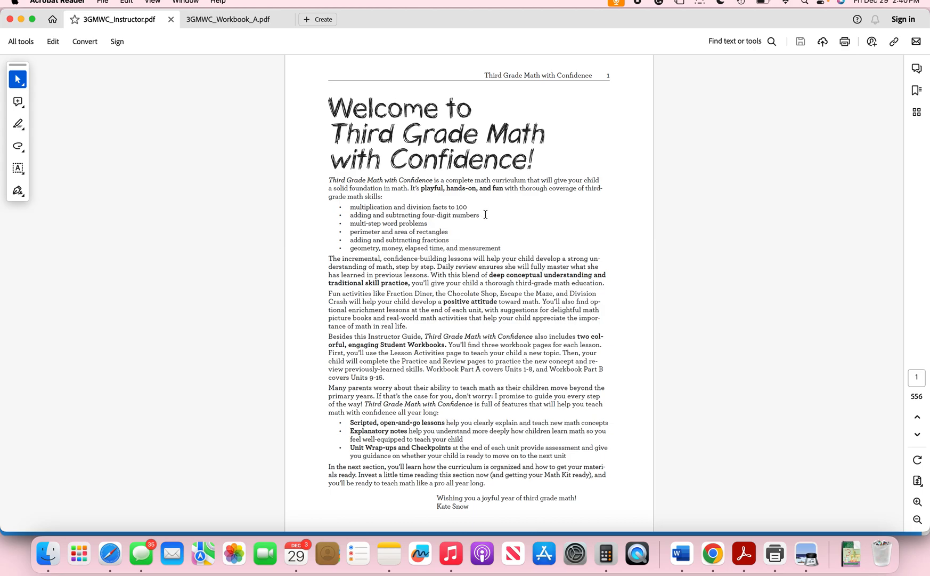
mouse_move(443, 222)
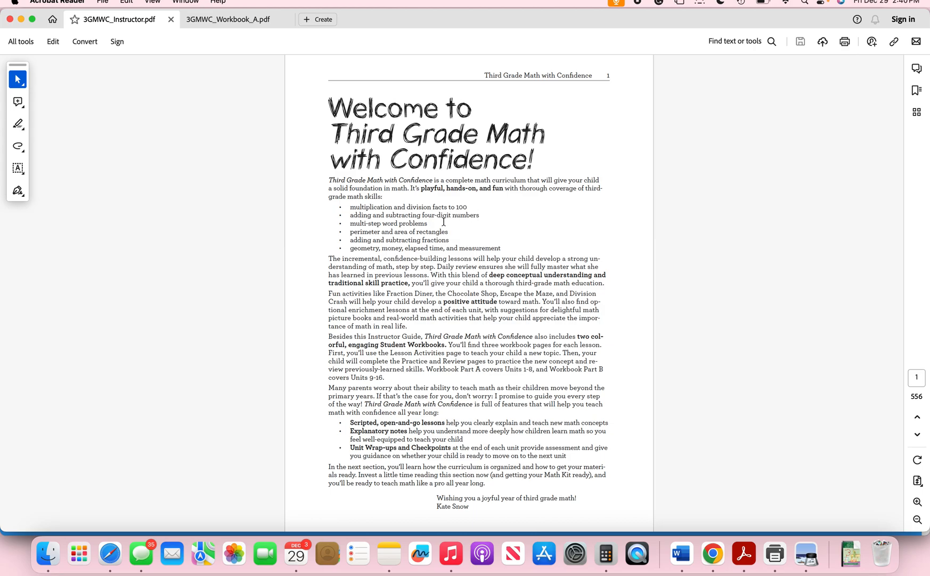
mouse_move(454, 233)
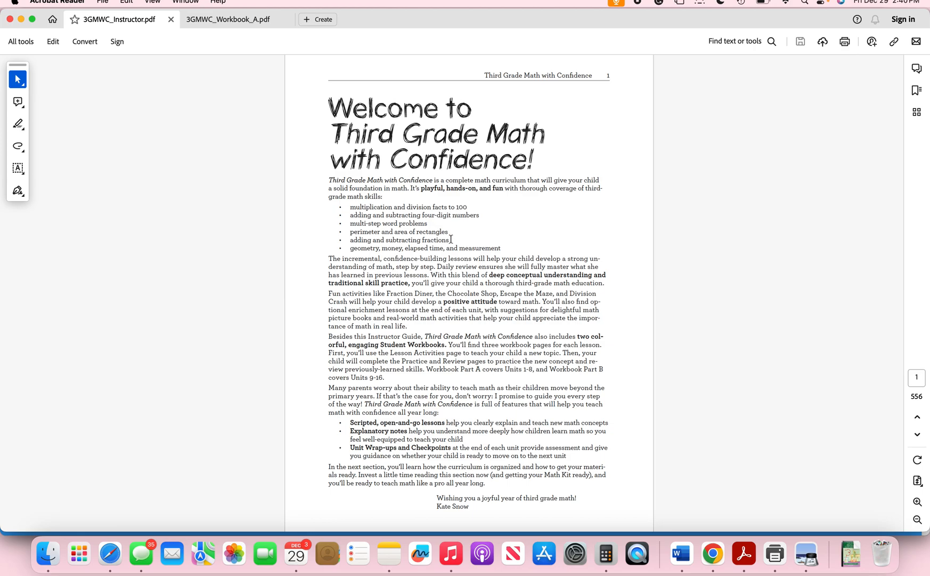
mouse_move(501, 248)
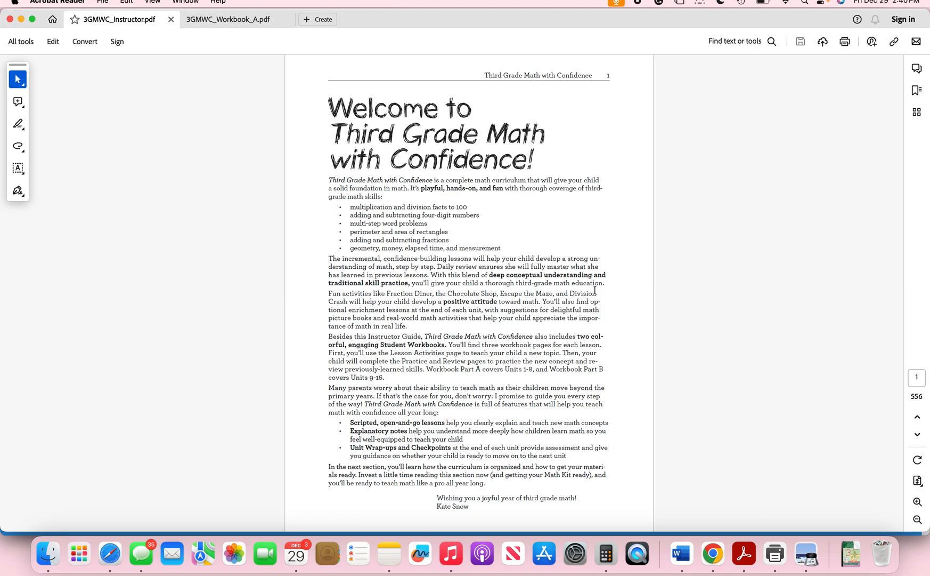
mouse_move(646, 281)
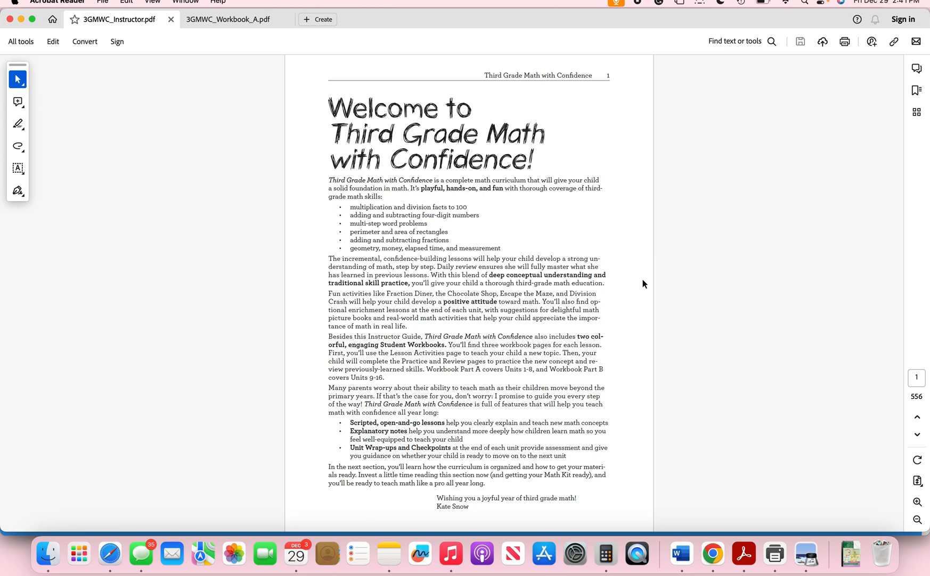
mouse_move(636, 292)
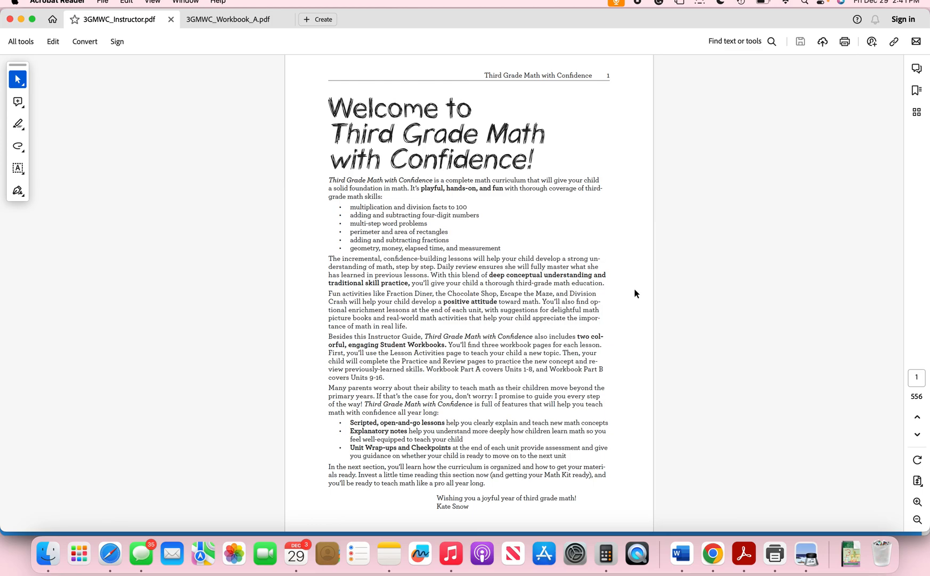
mouse_move(824, 364)
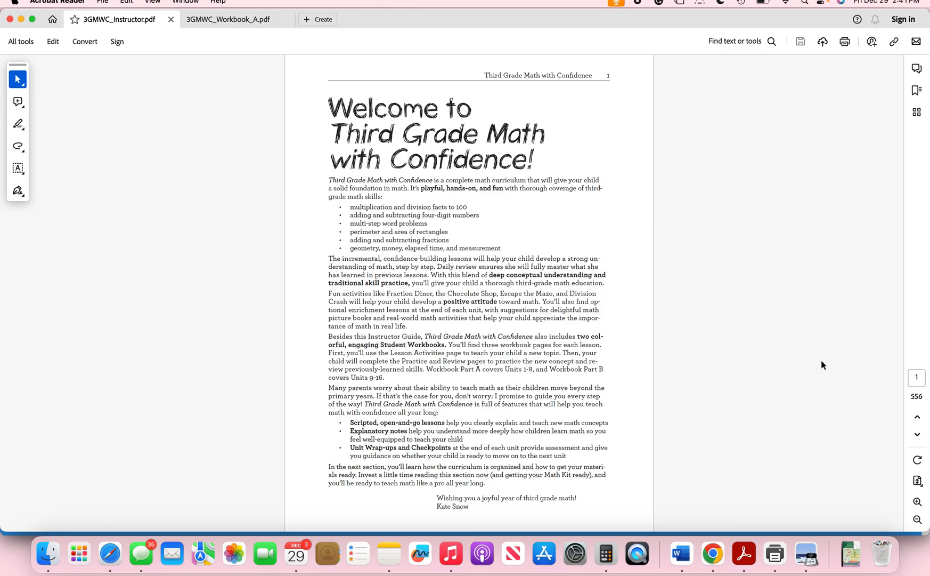
mouse_move(918, 433)
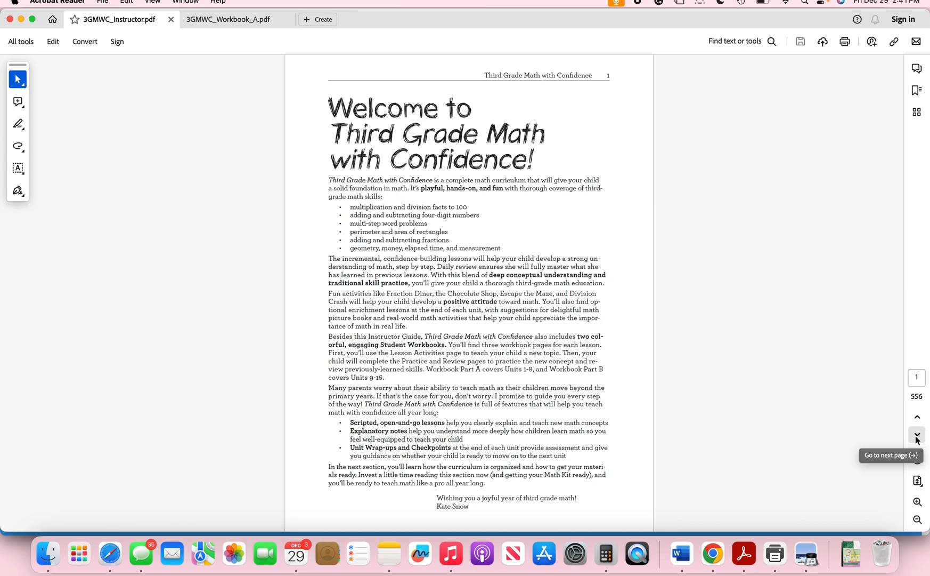
- Advance the guide two pages to page 9, 'What You'll Need' for the Math Kit
click(917, 436)
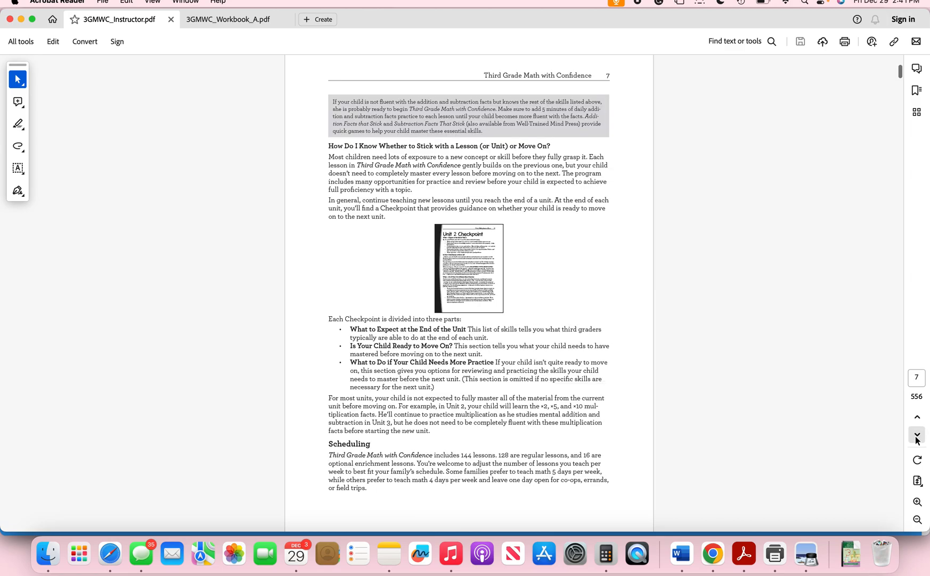
click(917, 435)
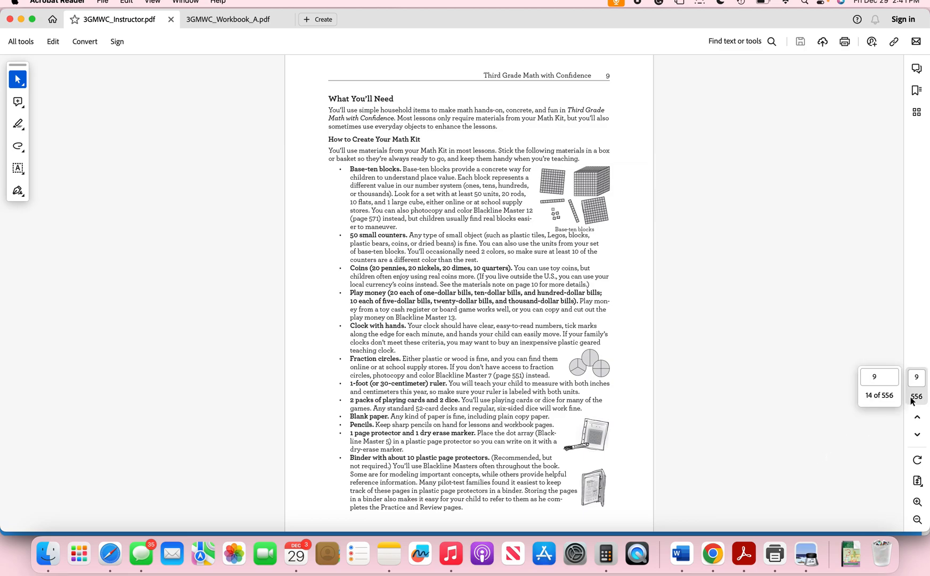
mouse_move(917, 435)
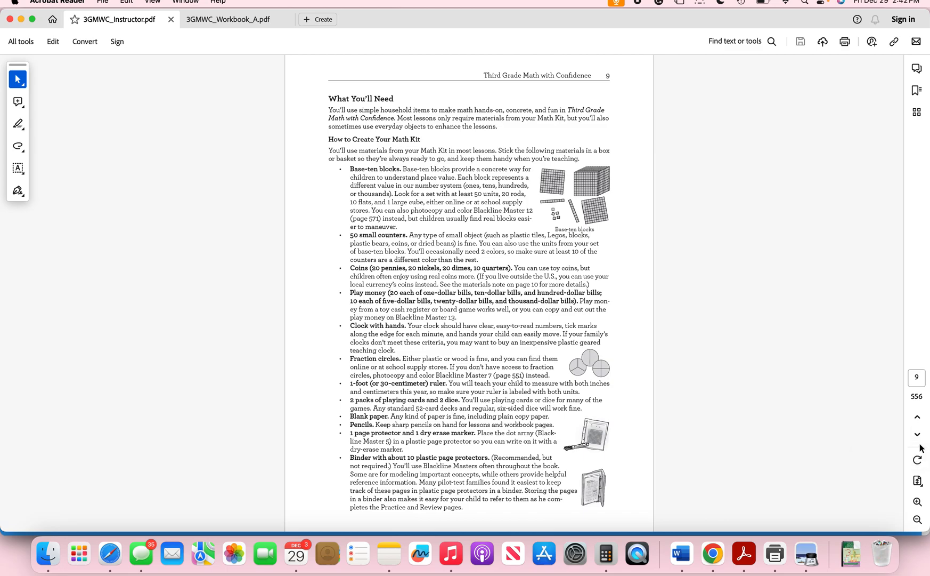
- Advance to the page 11 Unit 1 overview and briefly select the enrichment picture book's title
click(917, 434)
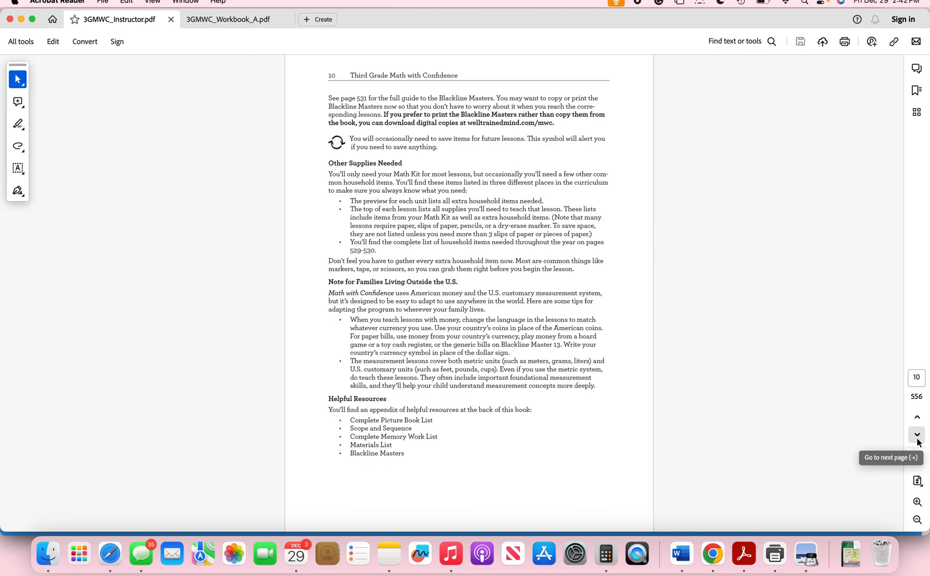
click(916, 433)
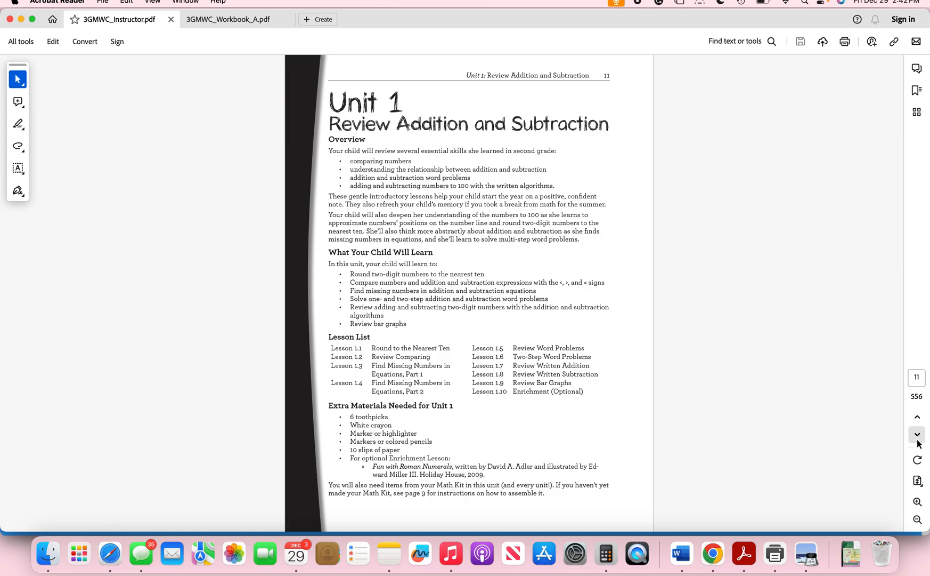
mouse_move(452, 488)
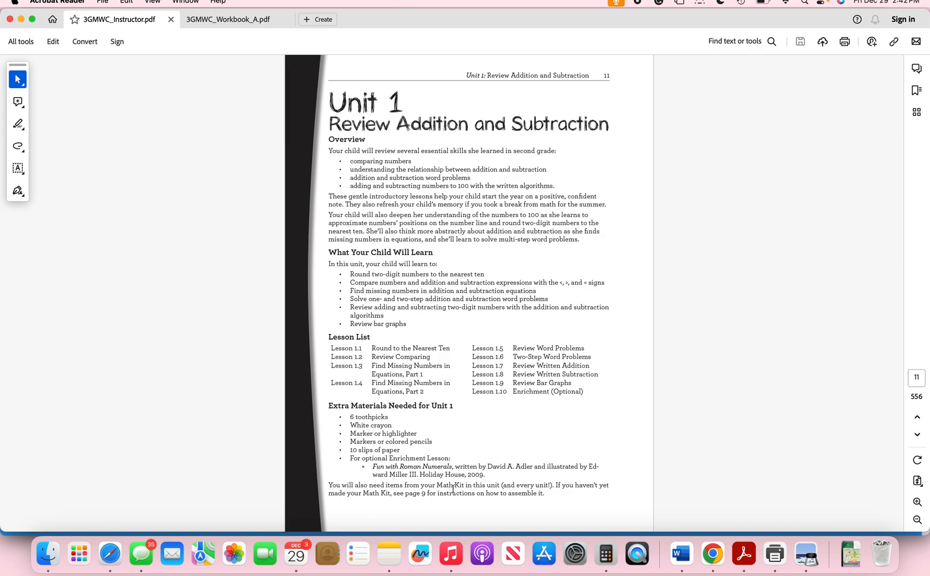
drag(372, 466, 478, 466)
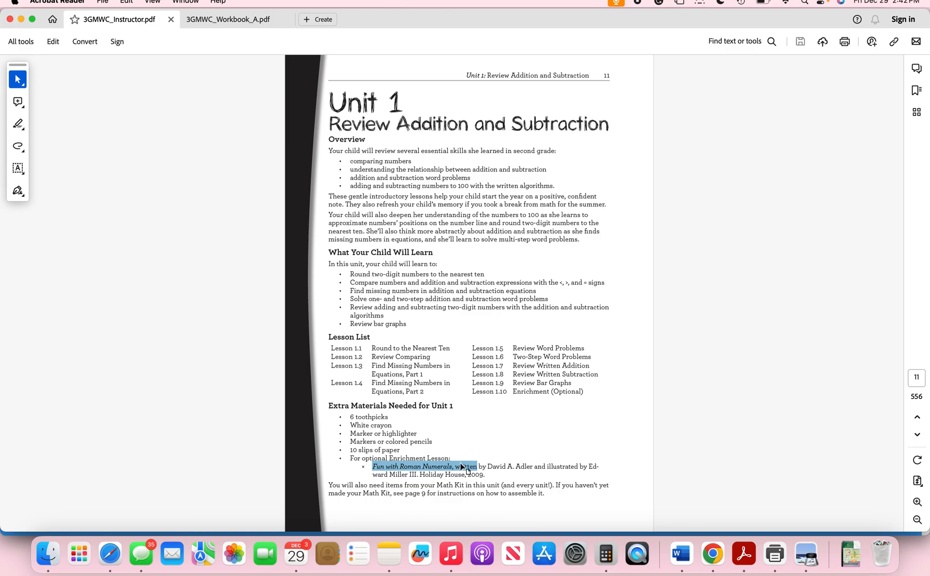
click(857, 437)
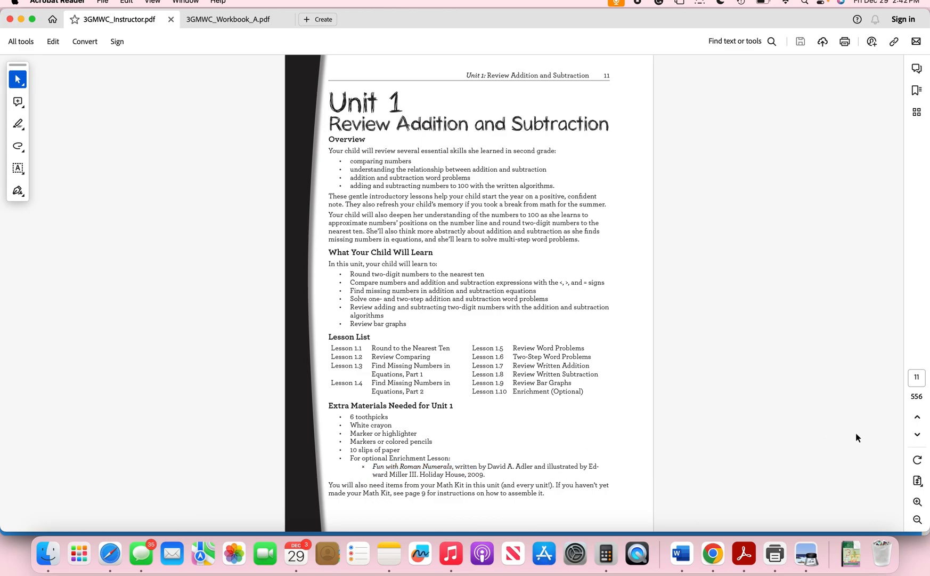
- Page through Lesson 1.1 rounding and the Round to the Nearest Ten Crash page to Lesson 1.2 on page 16
click(917, 434)
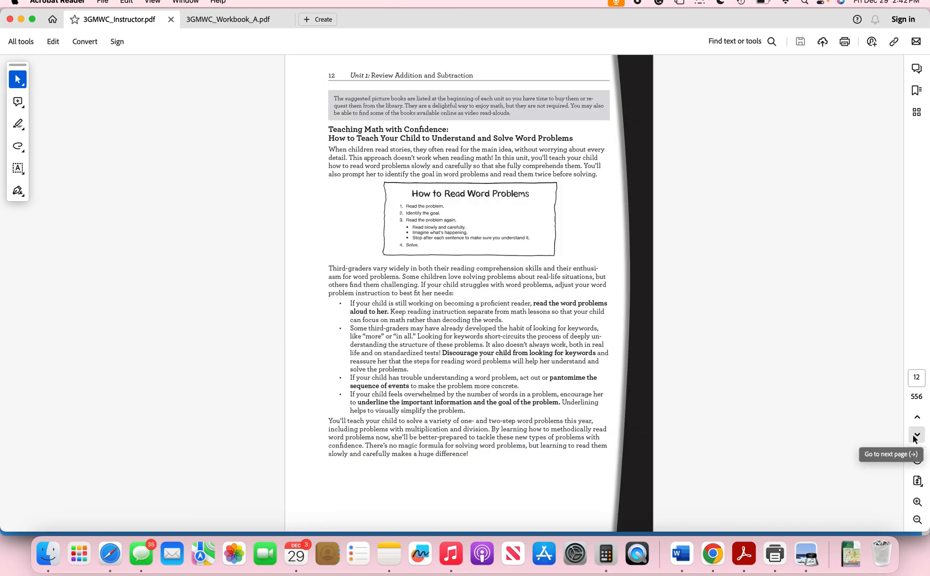
click(917, 435)
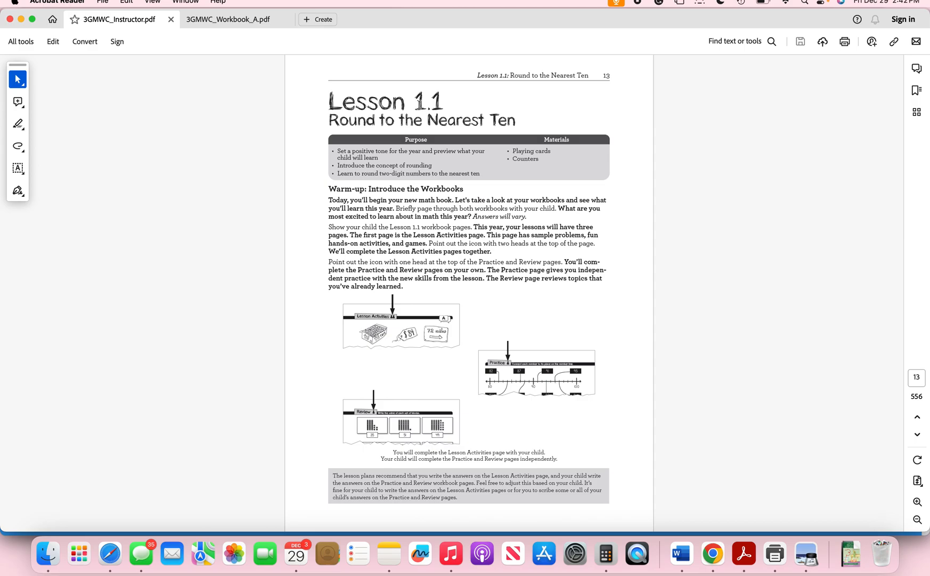
mouse_move(440, 124)
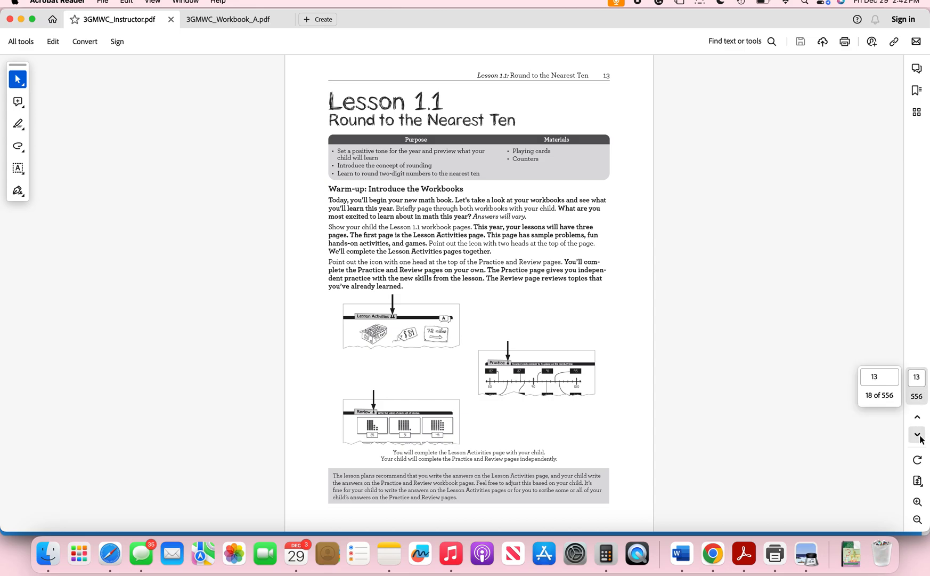
click(917, 434)
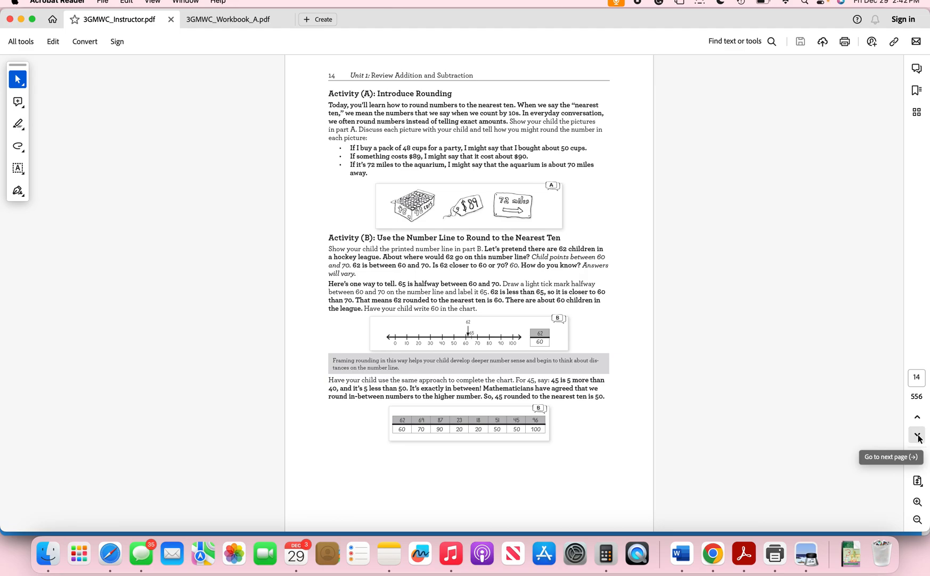
click(917, 437)
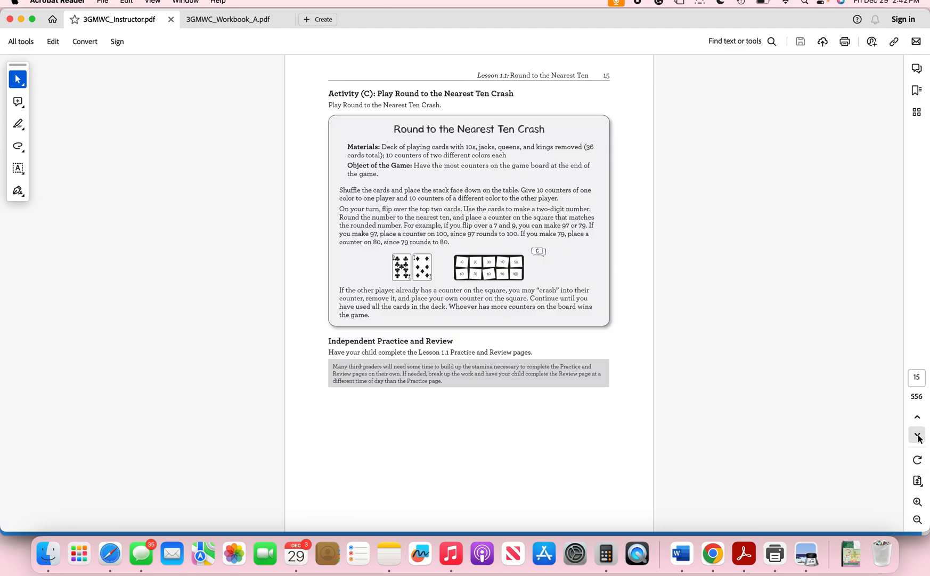
click(917, 435)
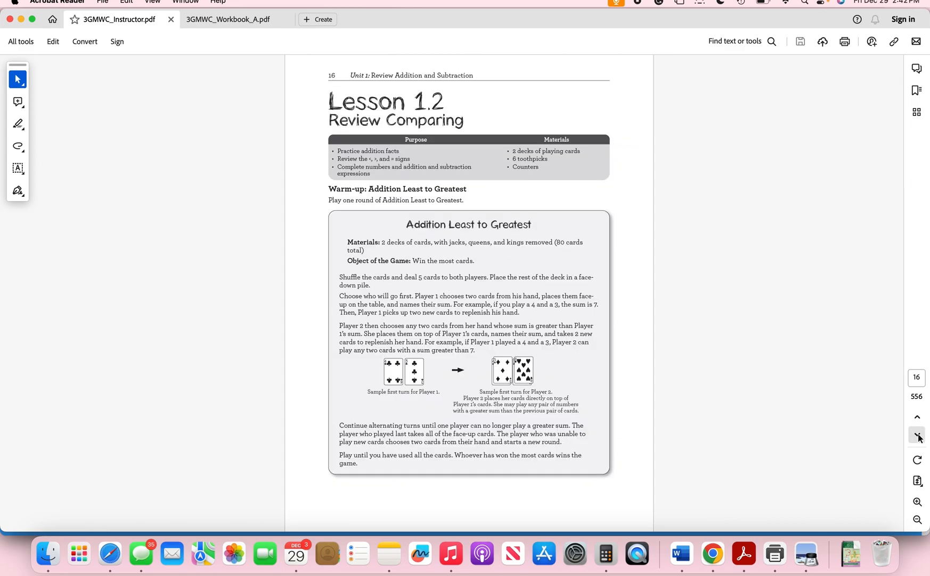
mouse_move(923, 422)
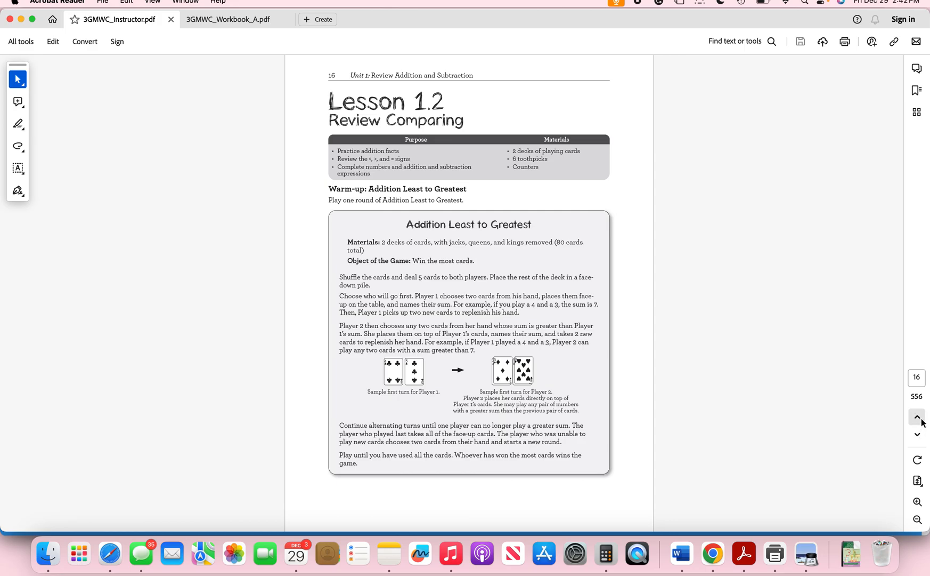
mouse_move(916, 415)
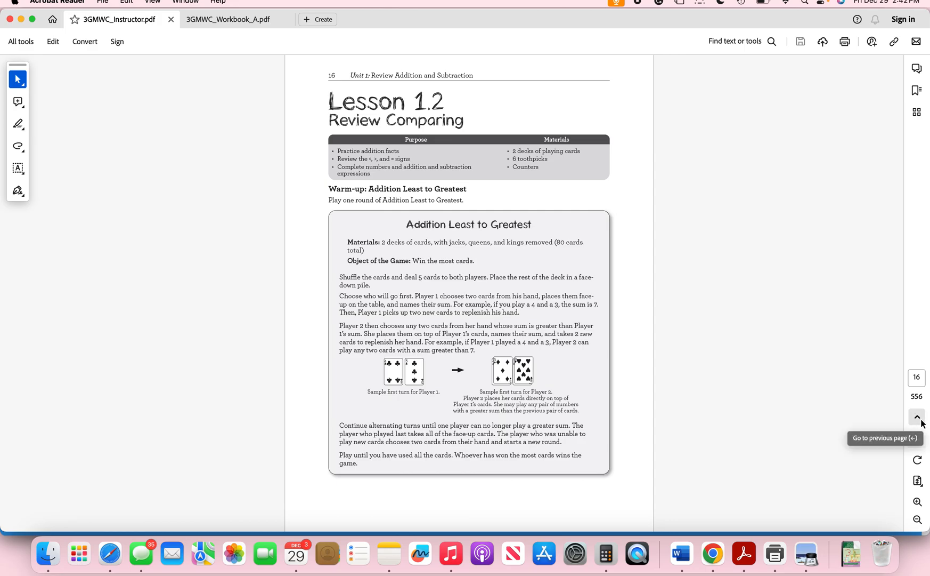
mouse_move(918, 440)
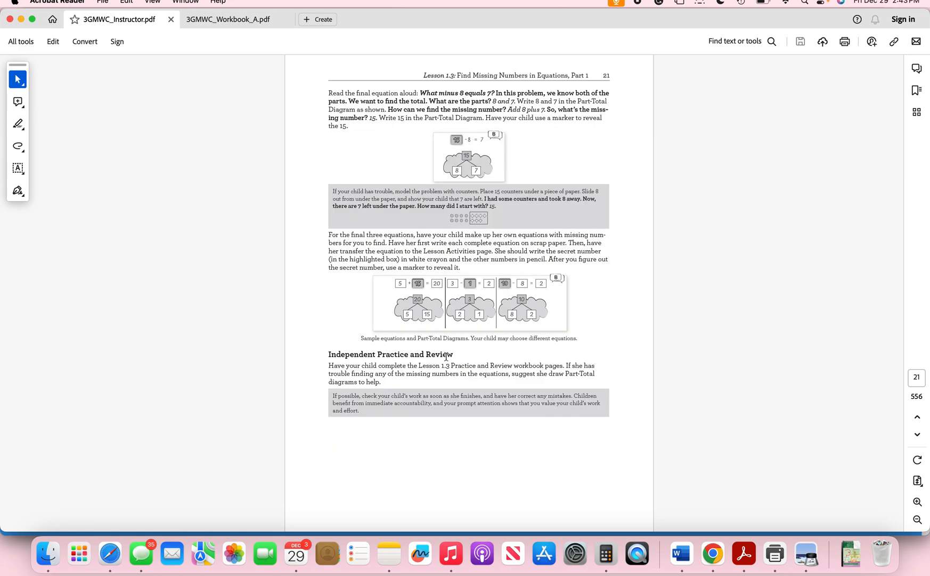
mouse_move(855, 410)
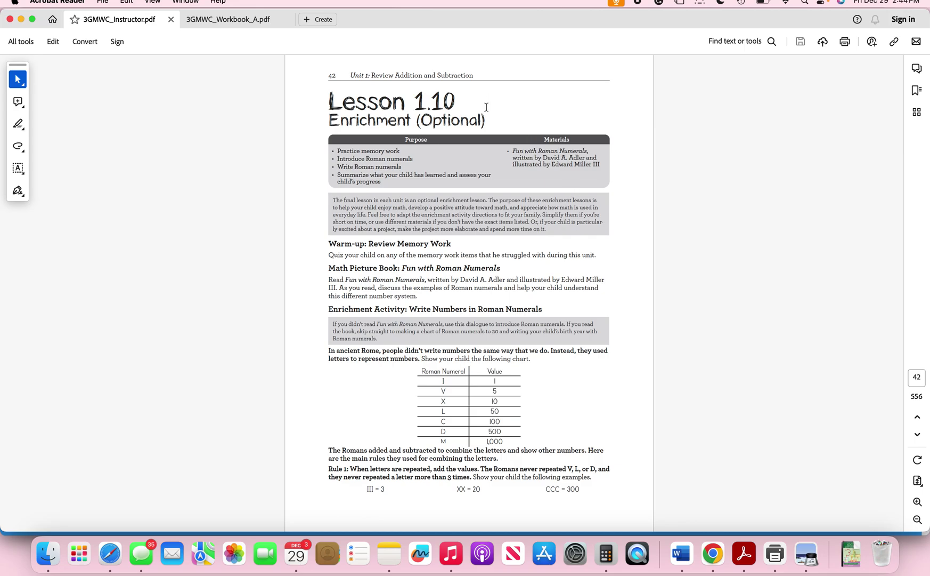
mouse_move(495, 121)
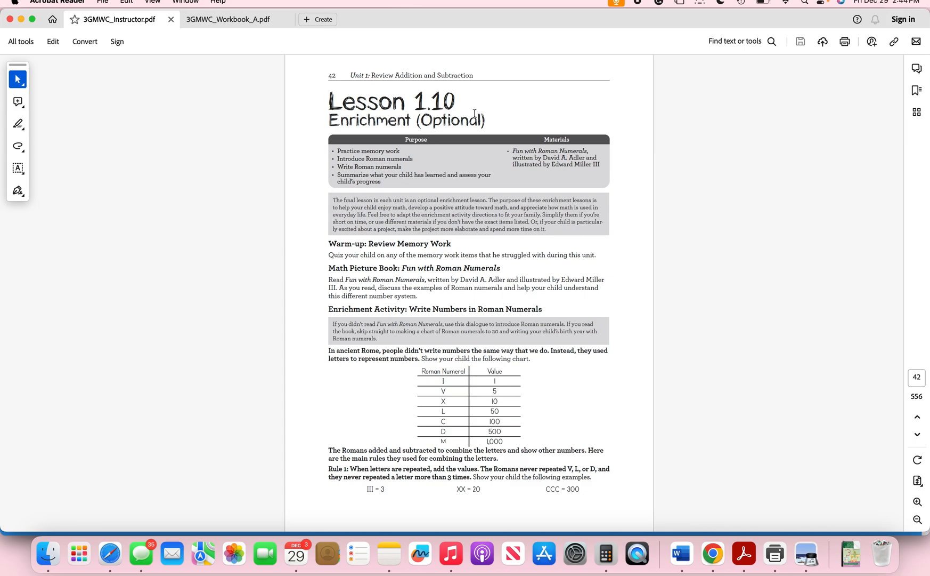
mouse_move(467, 122)
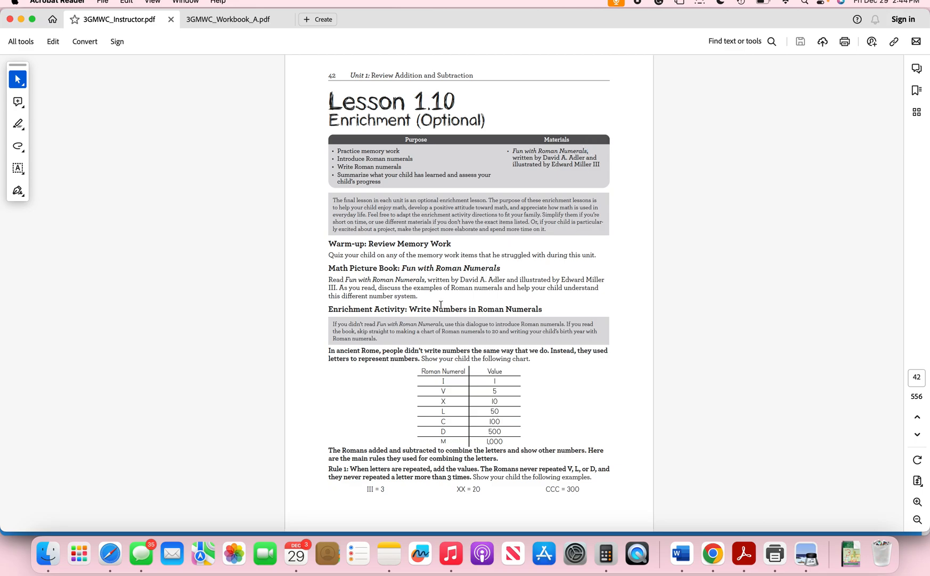
mouse_move(526, 313)
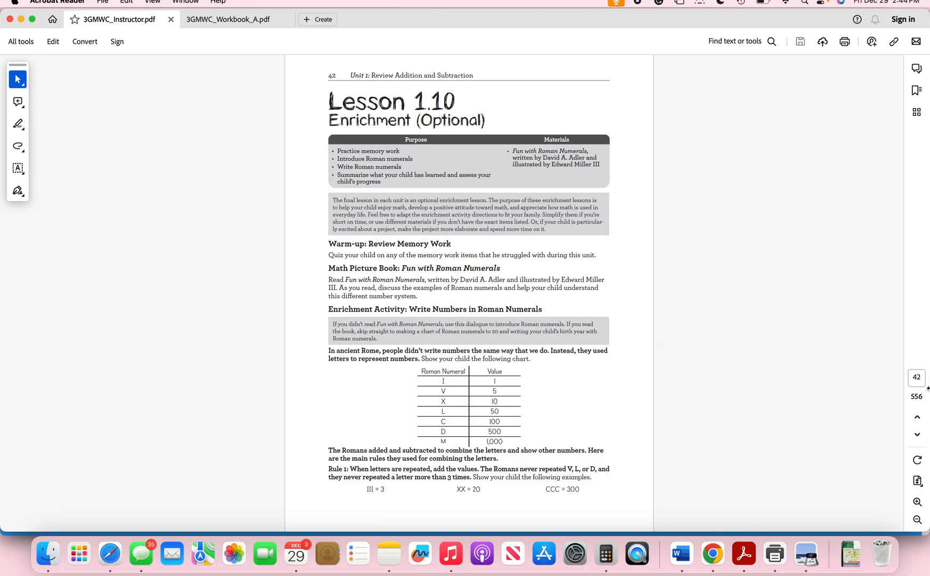
mouse_move(737, 359)
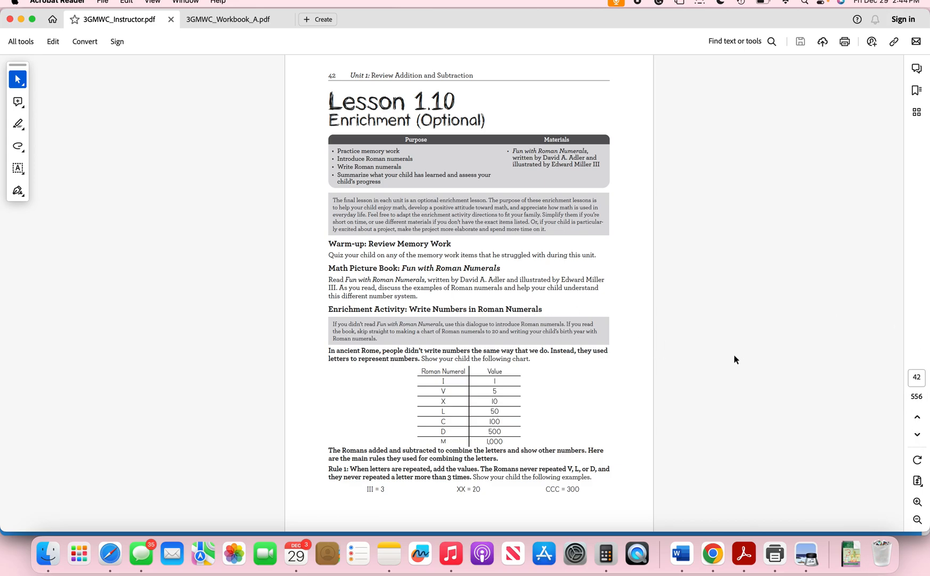
mouse_move(736, 355)
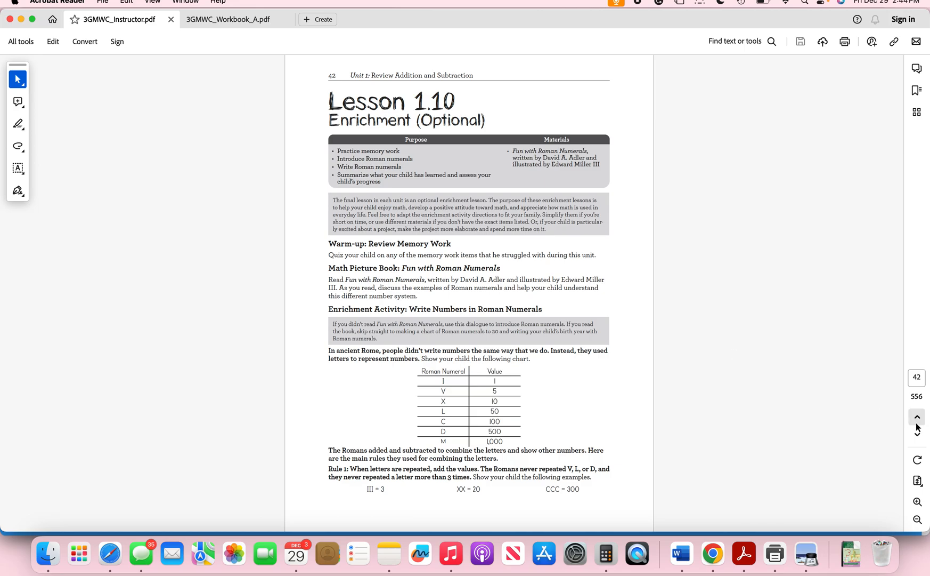
mouse_move(916, 436)
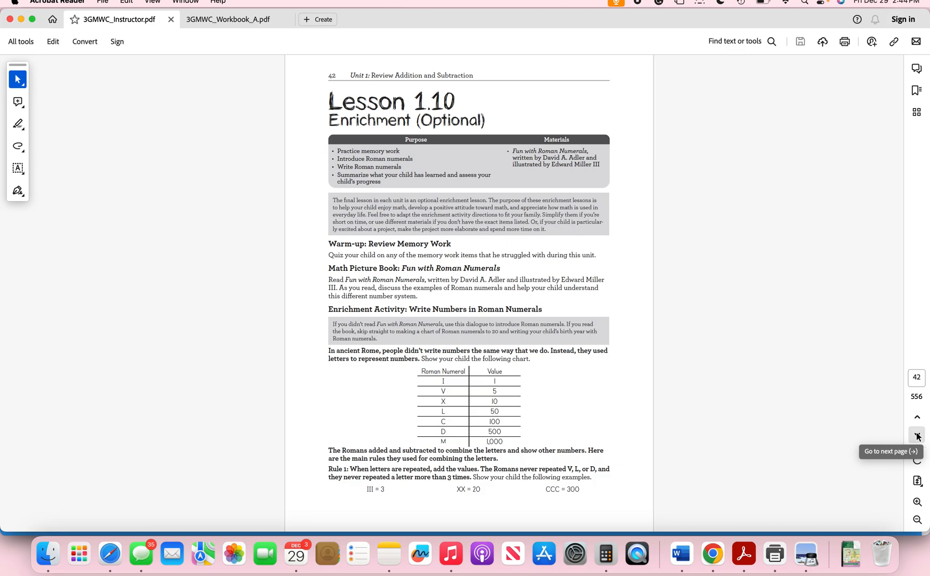
- Move on from Lesson 1.10 and scroll down into the Unit 1 Answer Key pages
click(917, 436)
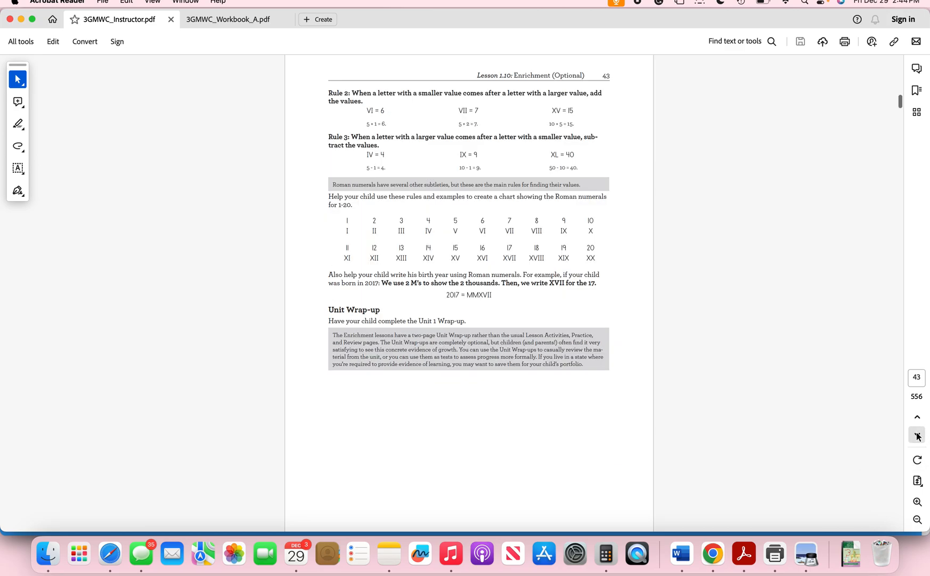
scroll(down, 3)
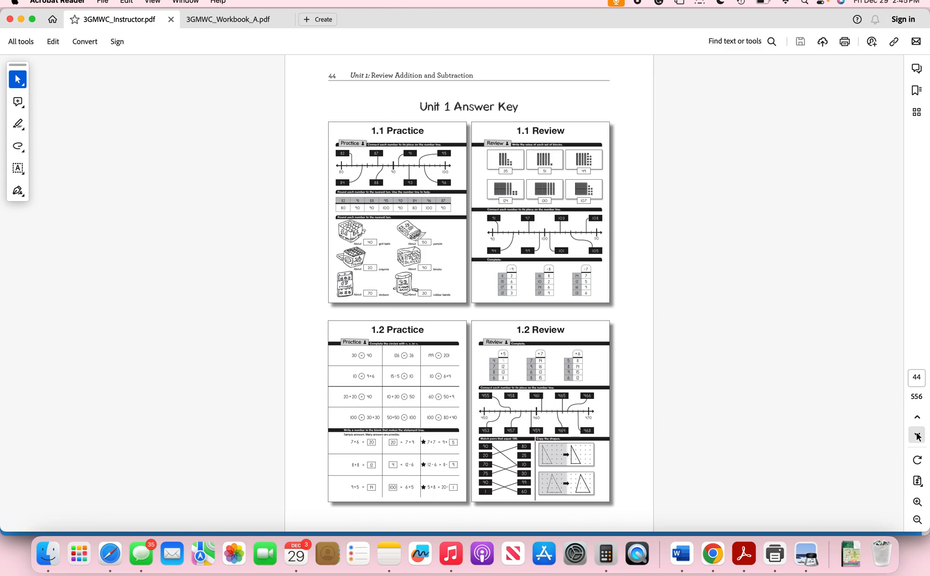
mouse_move(917, 436)
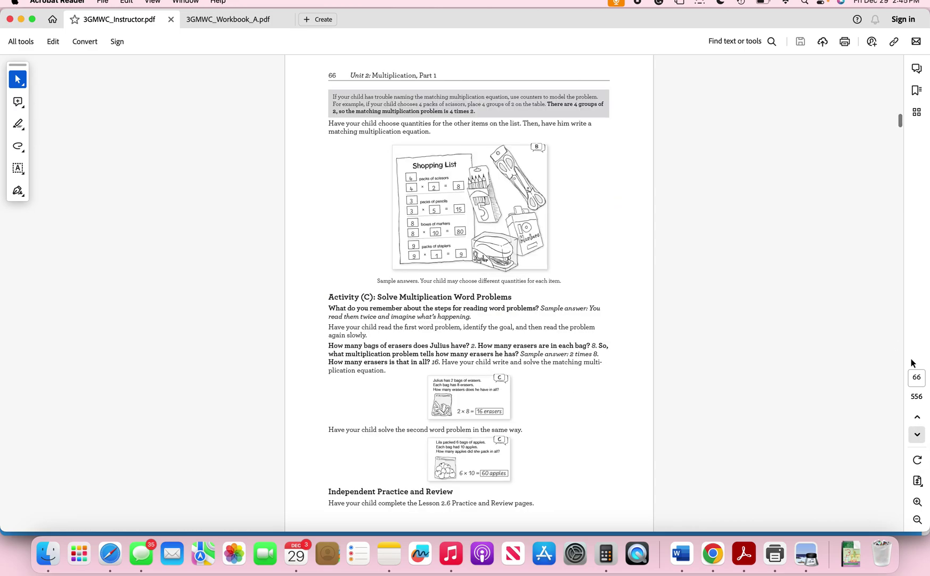
- Jump the guide to page 500 via the page number box
click(917, 377)
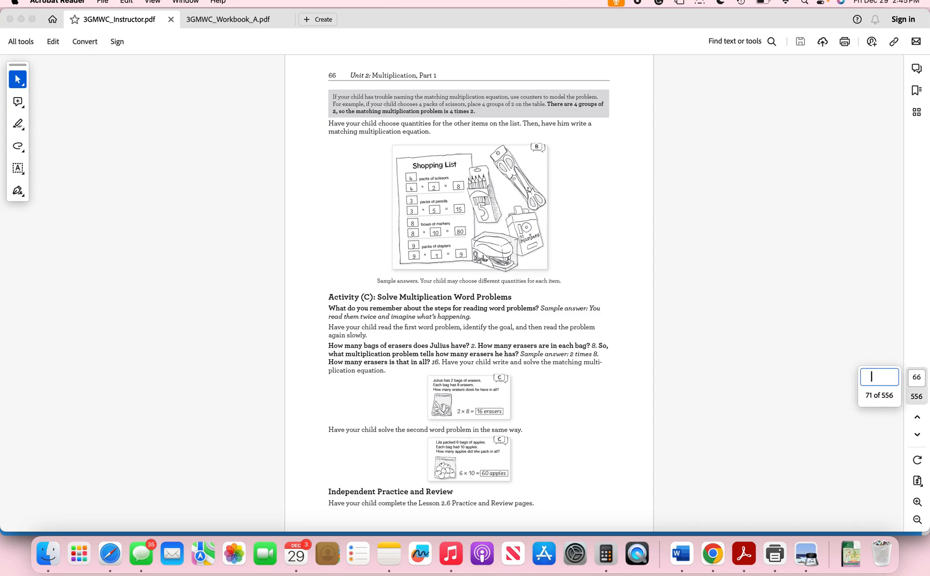
text(500)
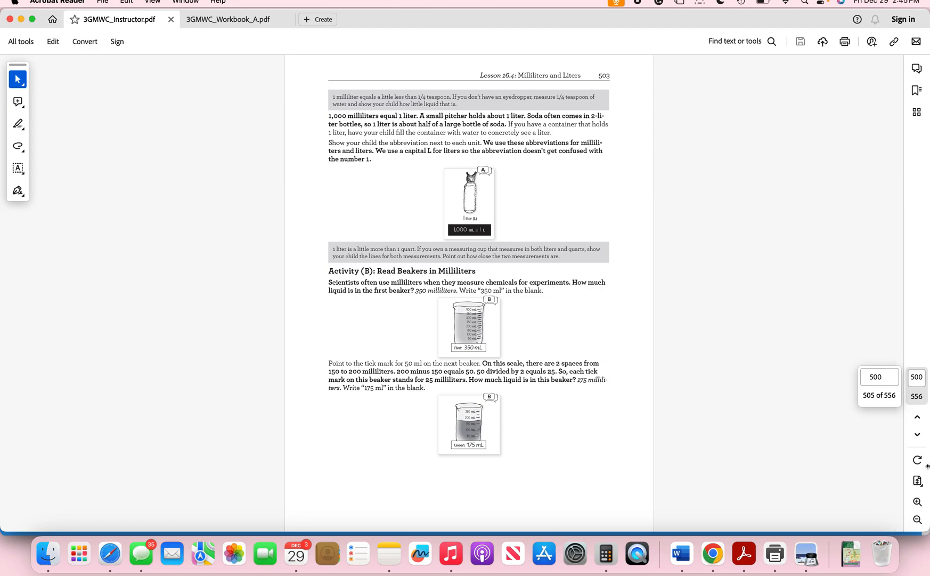
click(916, 434)
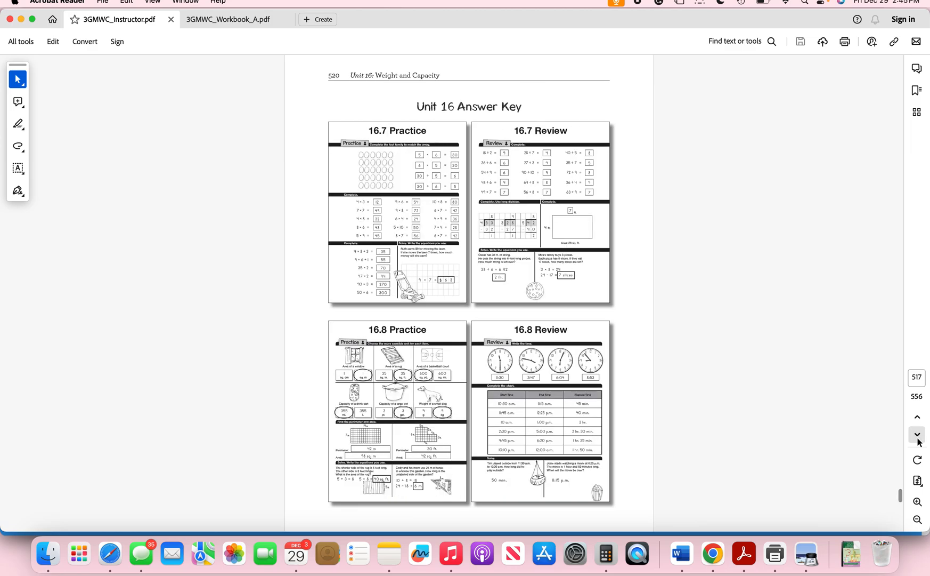
- Page forward through the Unit 16 Checkpoint, picture book list and unit skills summary
click(917, 434)
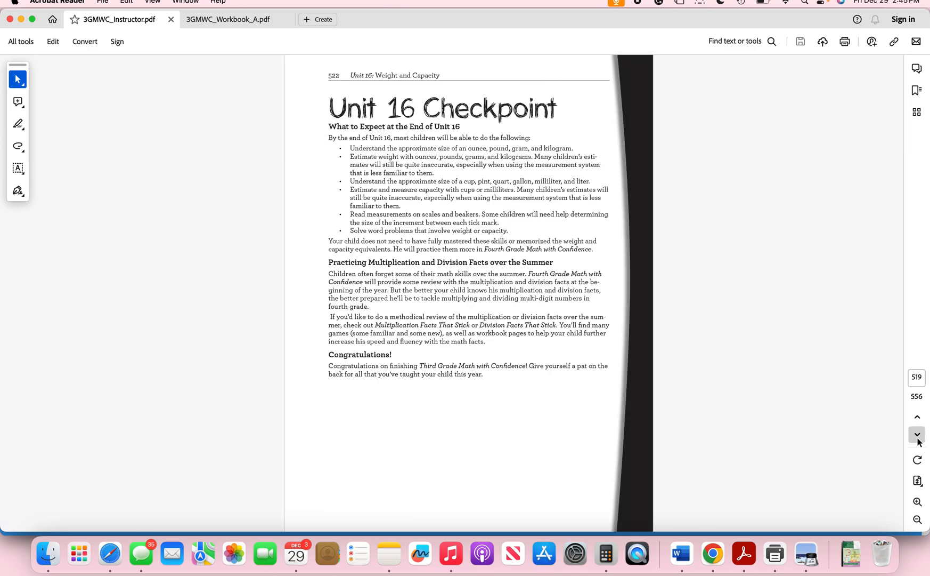
click(917, 434)
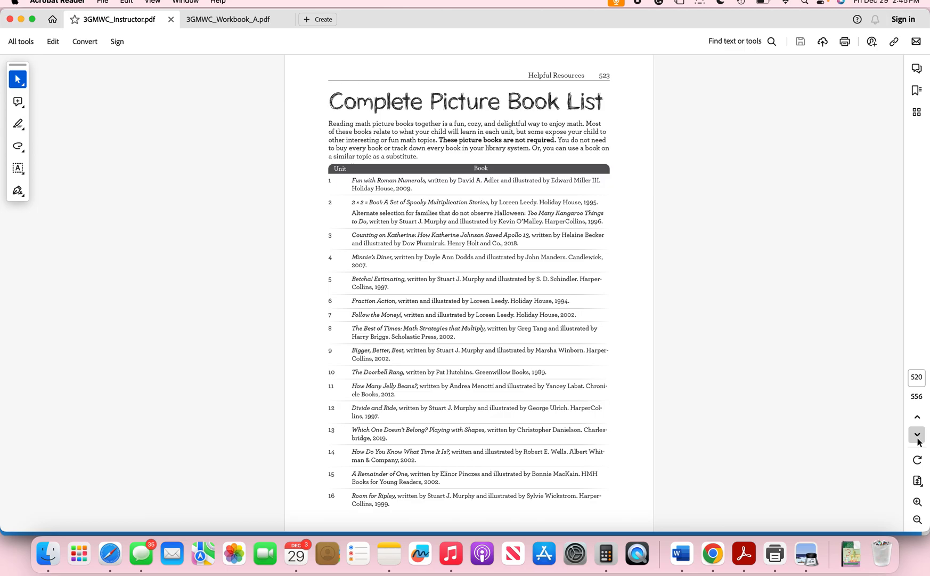
click(917, 434)
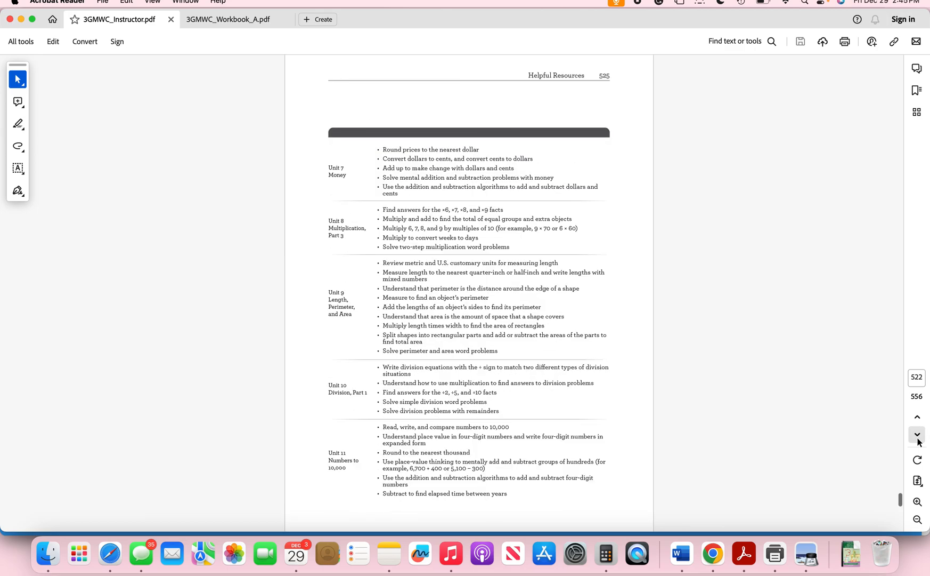
click(917, 434)
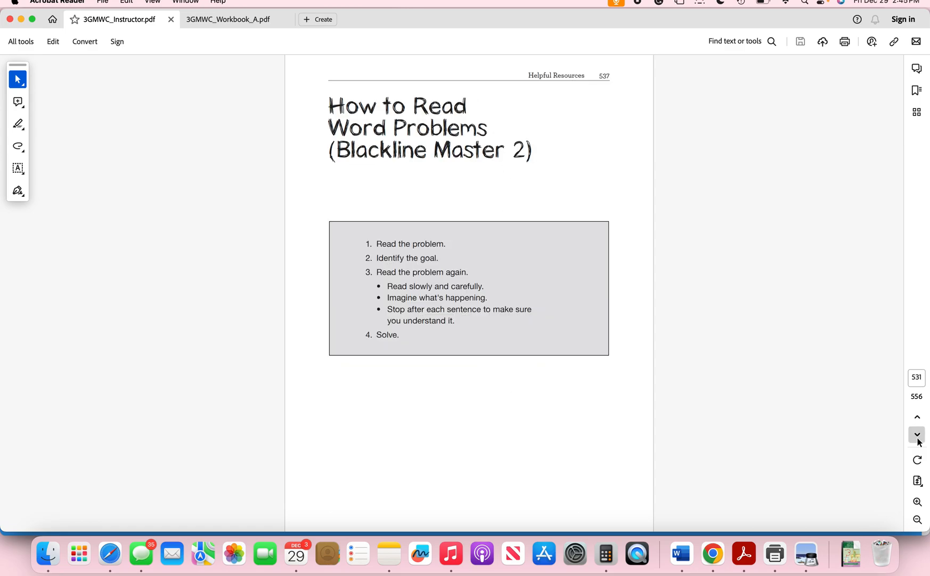
- Browse the blackline masters back and forth: place-value chart, algorithms, Pentominoes, Nets, Paper Ruler
click(917, 434)
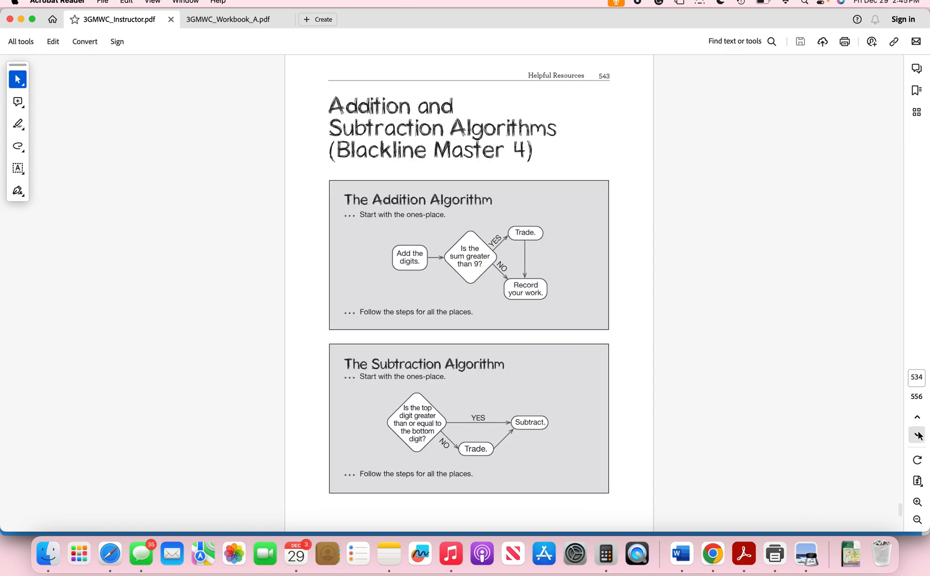
click(917, 417)
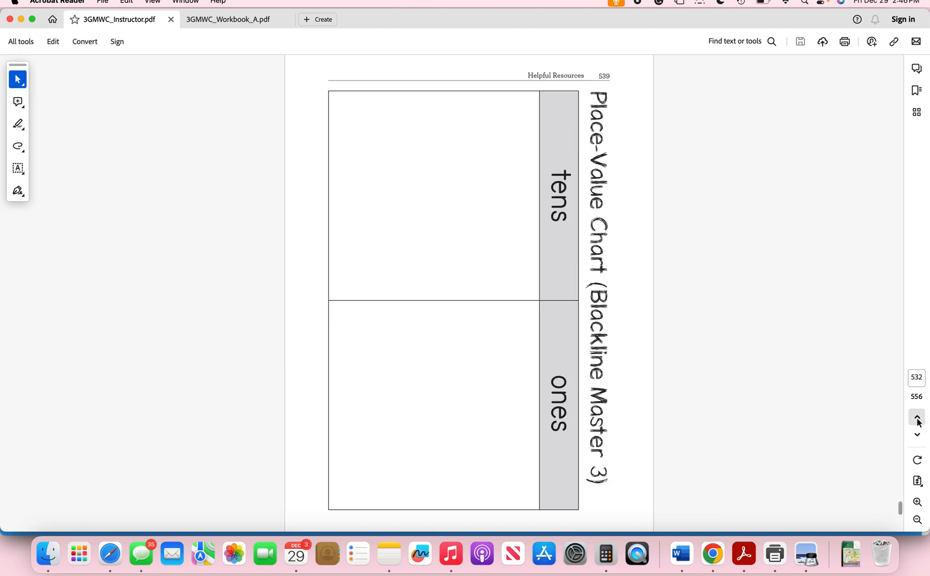
click(916, 416)
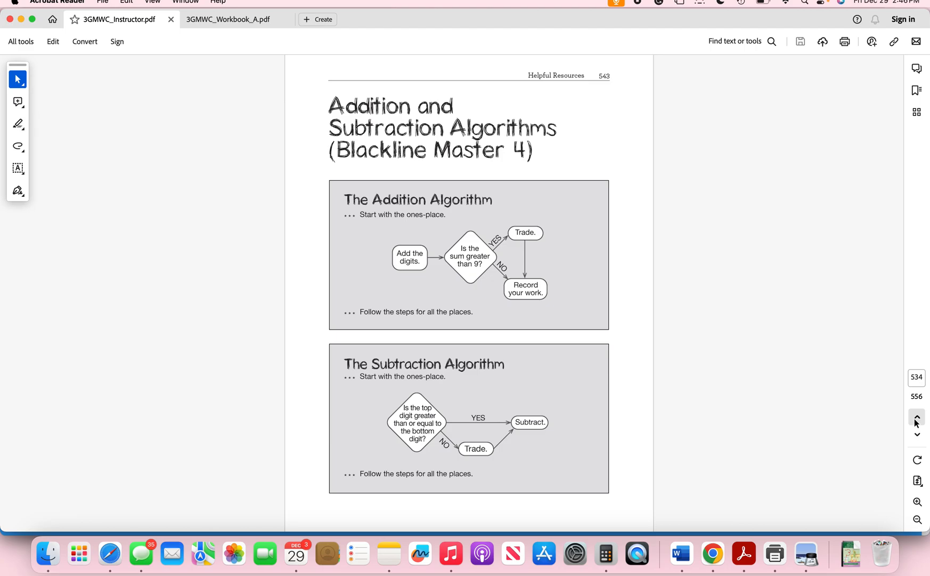
click(917, 434)
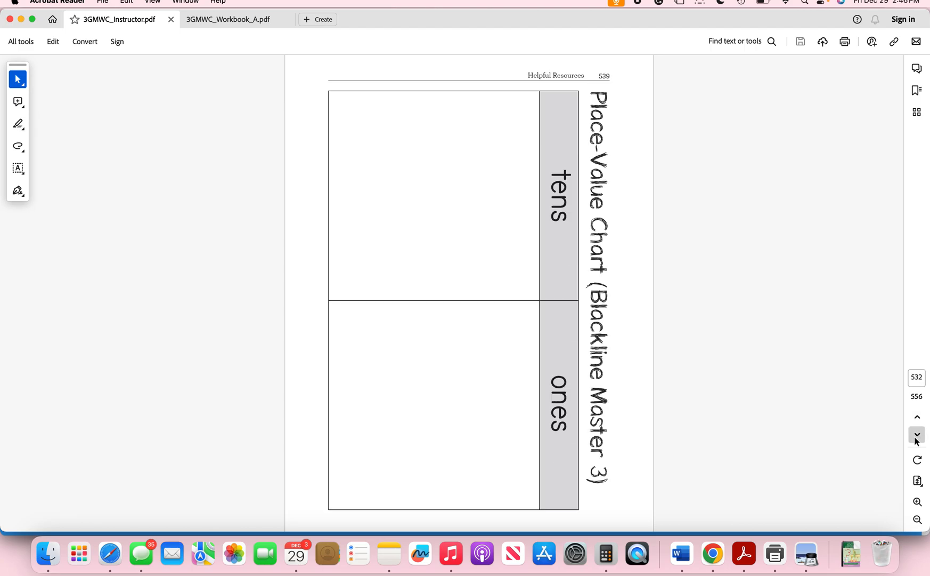
click(917, 433)
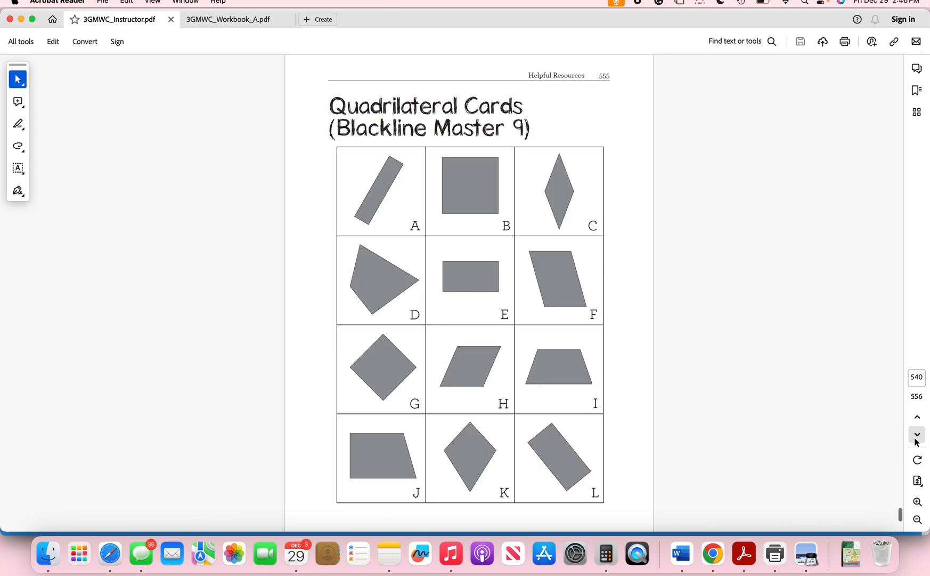
click(916, 434)
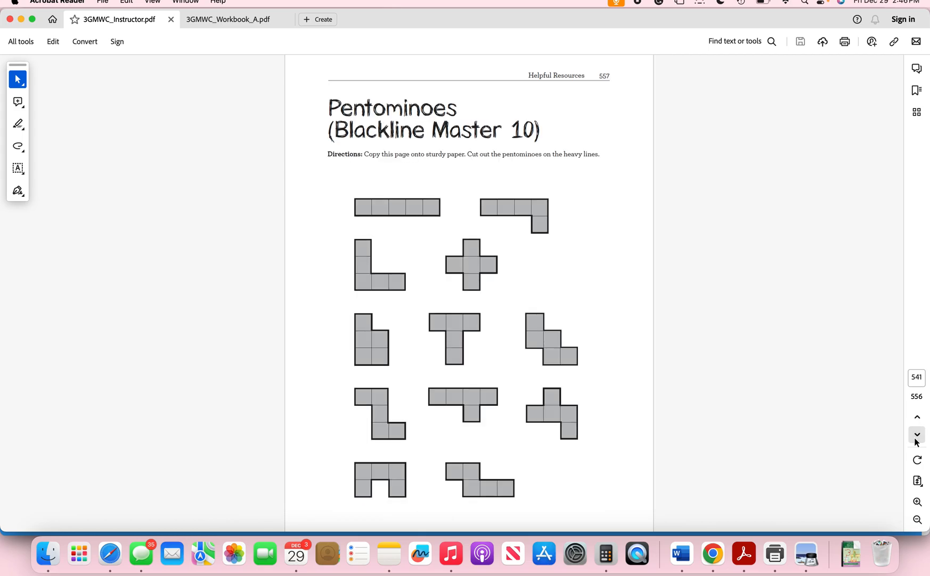
click(917, 434)
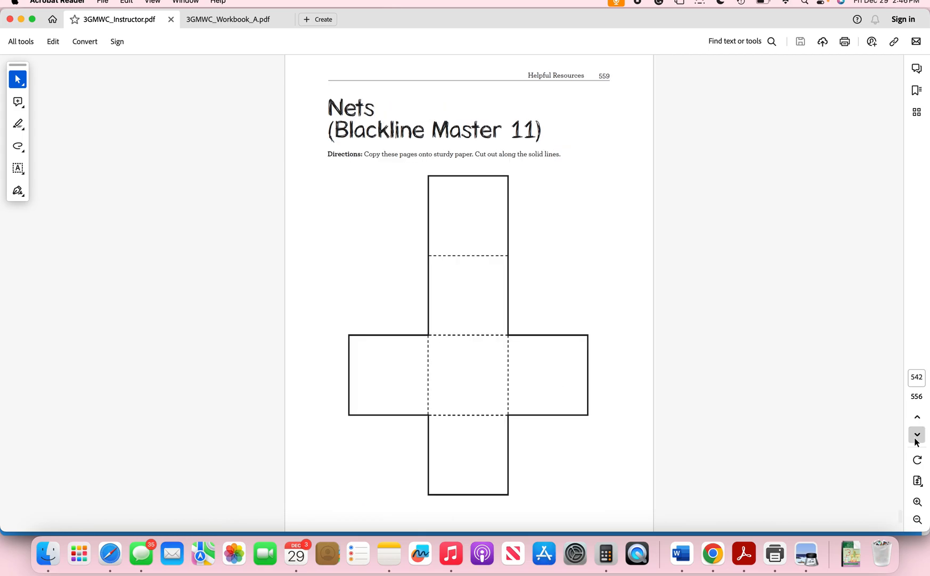
click(917, 433)
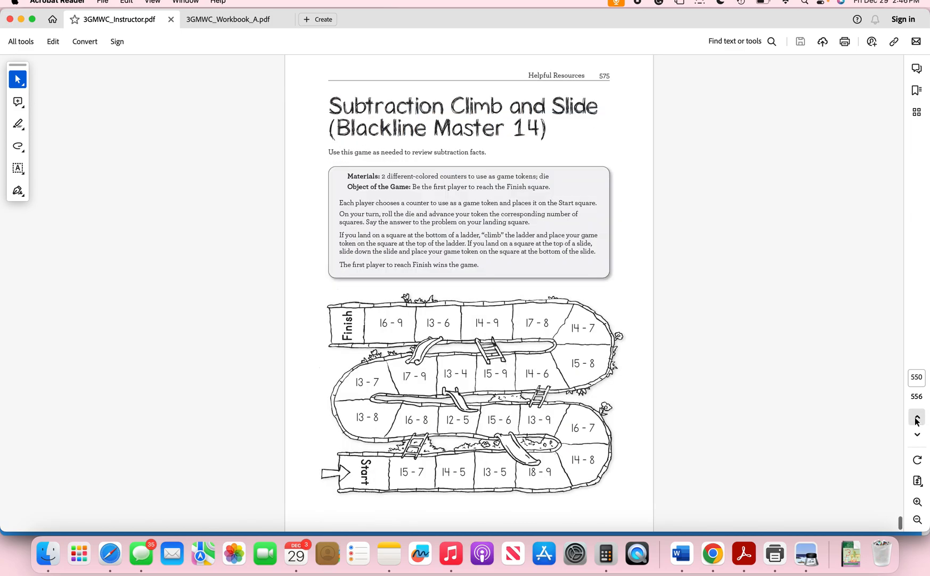
click(917, 417)
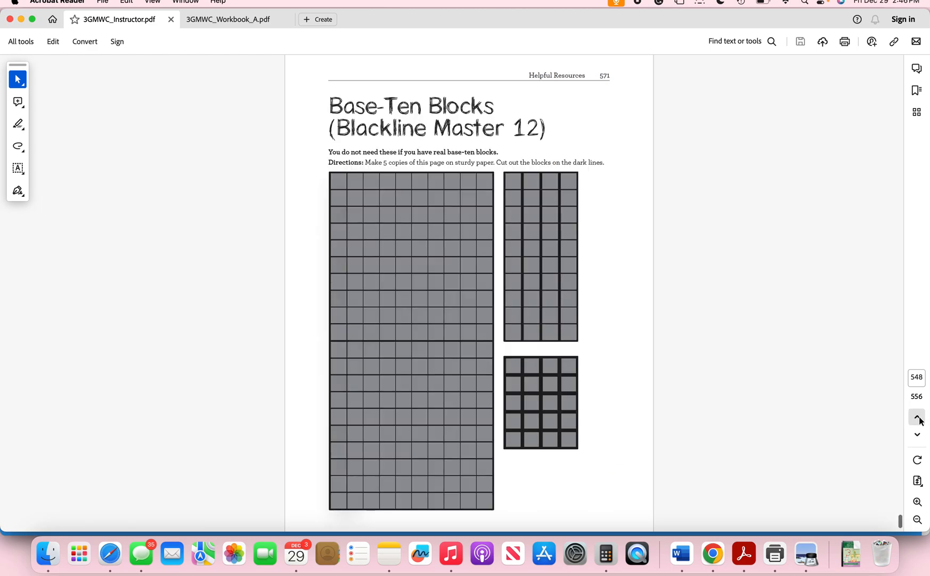
click(916, 417)
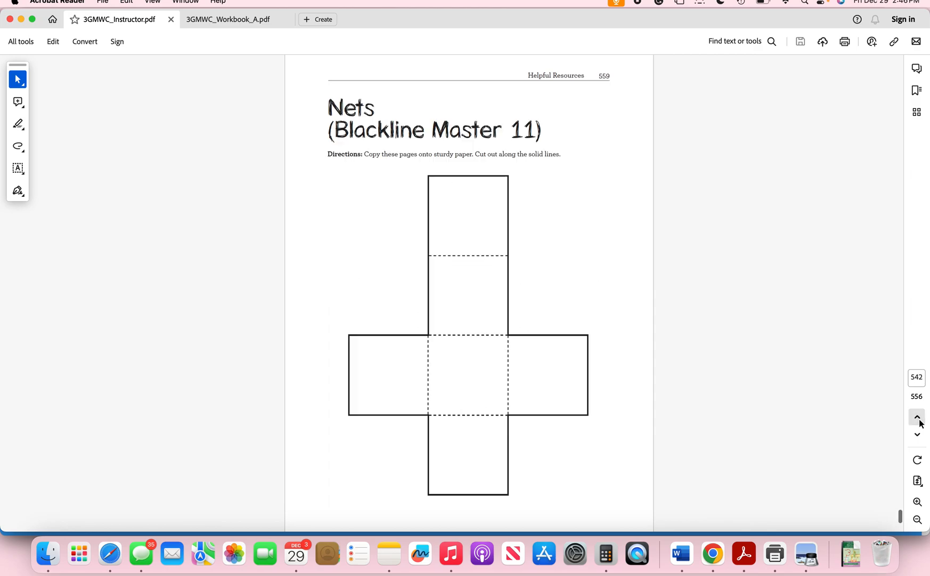
click(917, 416)
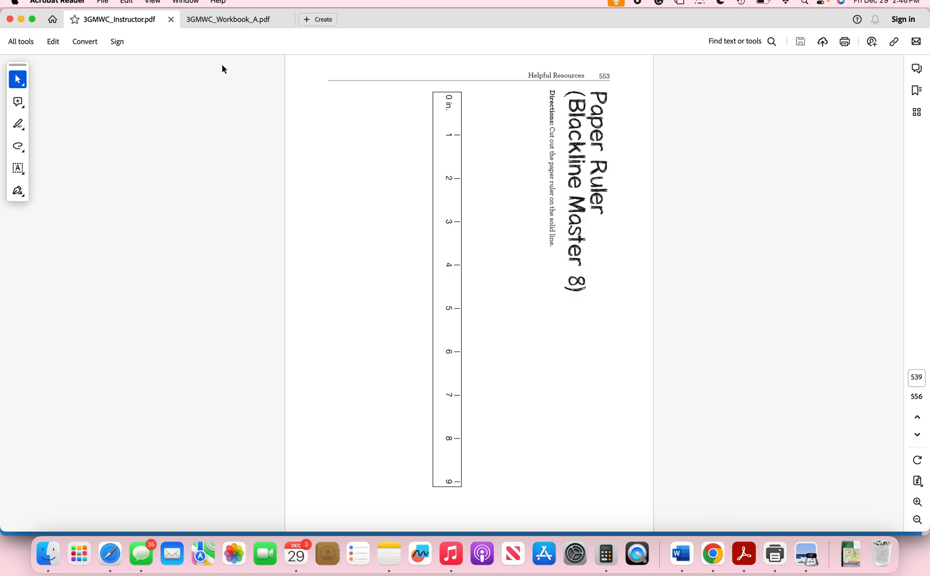
- Switch to Workbook A and page past its cover and title to the Lesson 1.1 activities page
click(232, 20)
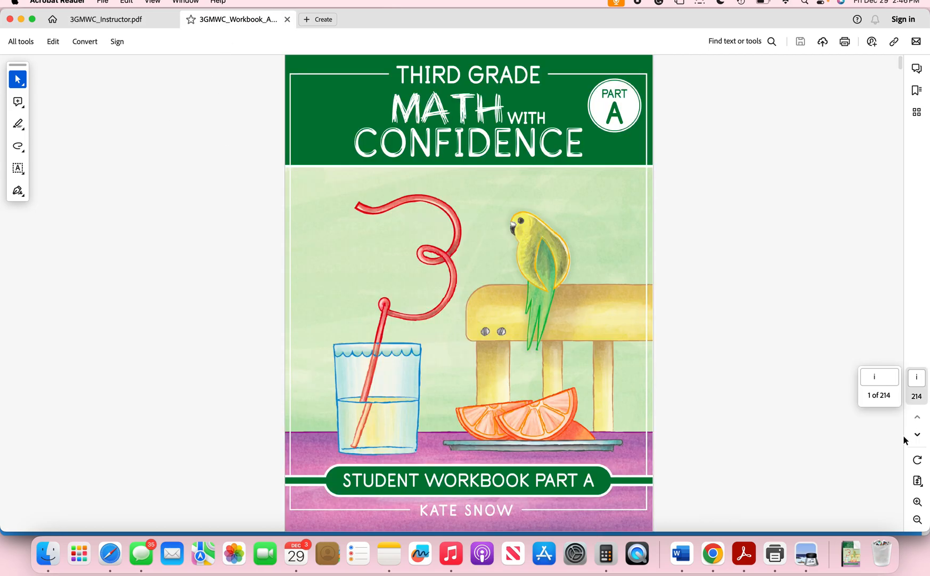
click(917, 434)
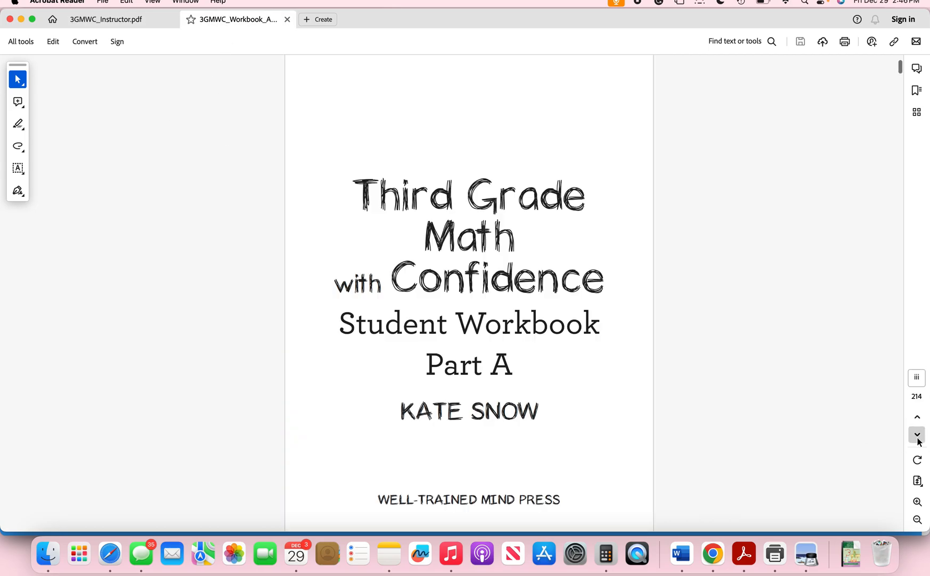
click(917, 433)
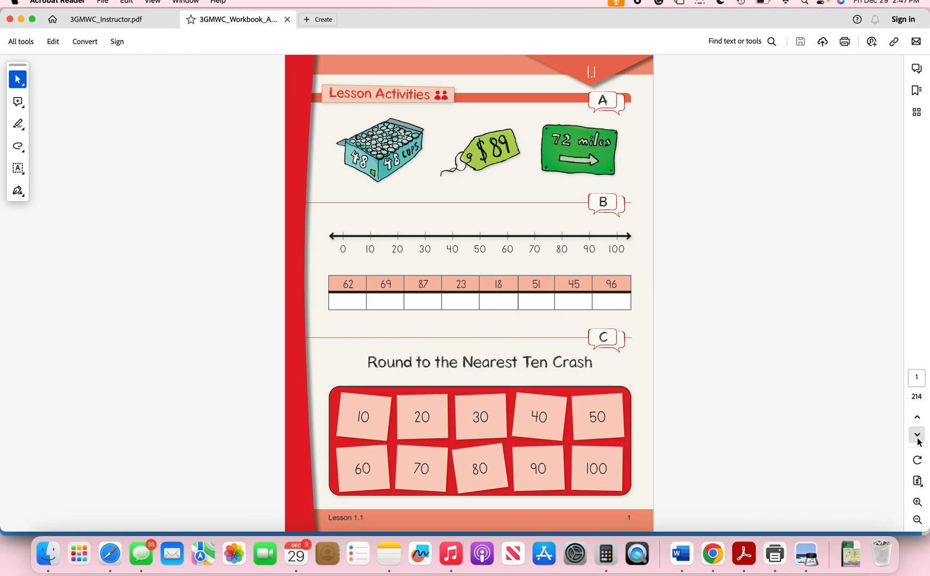
click(917, 434)
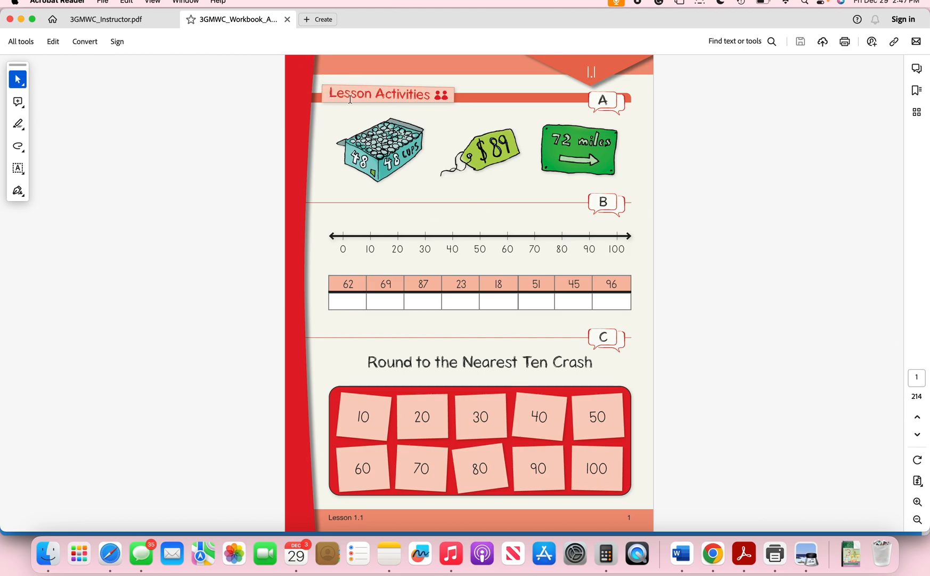
mouse_move(543, 357)
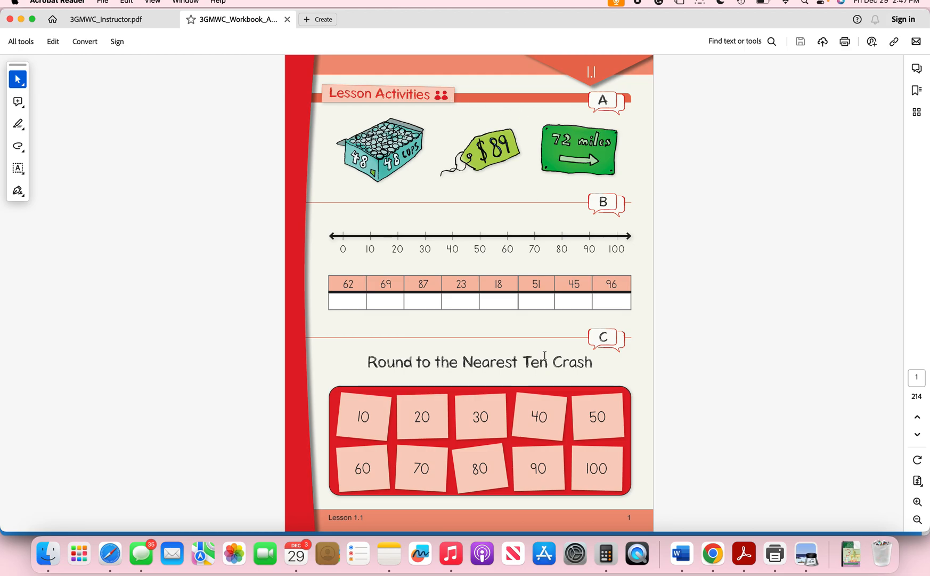
mouse_move(569, 449)
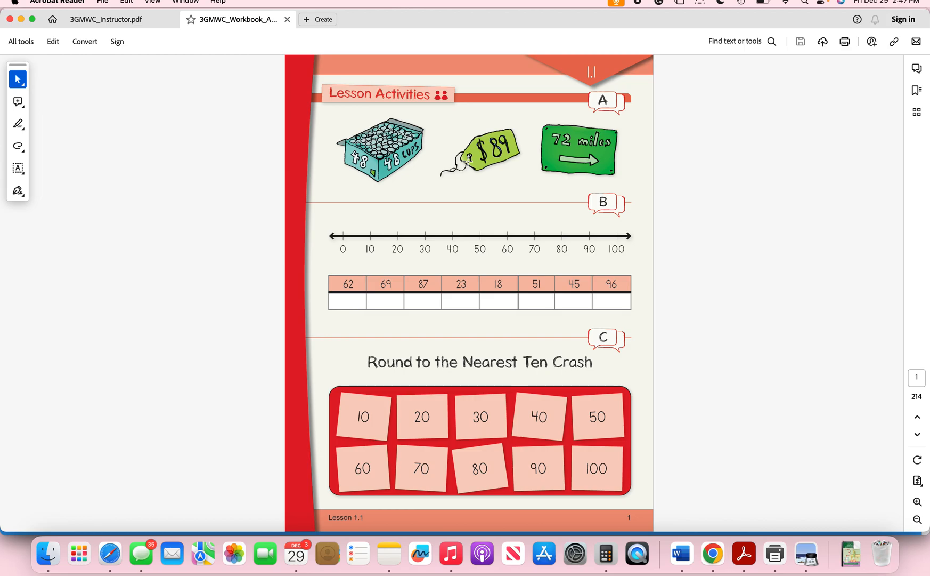
mouse_move(240, 54)
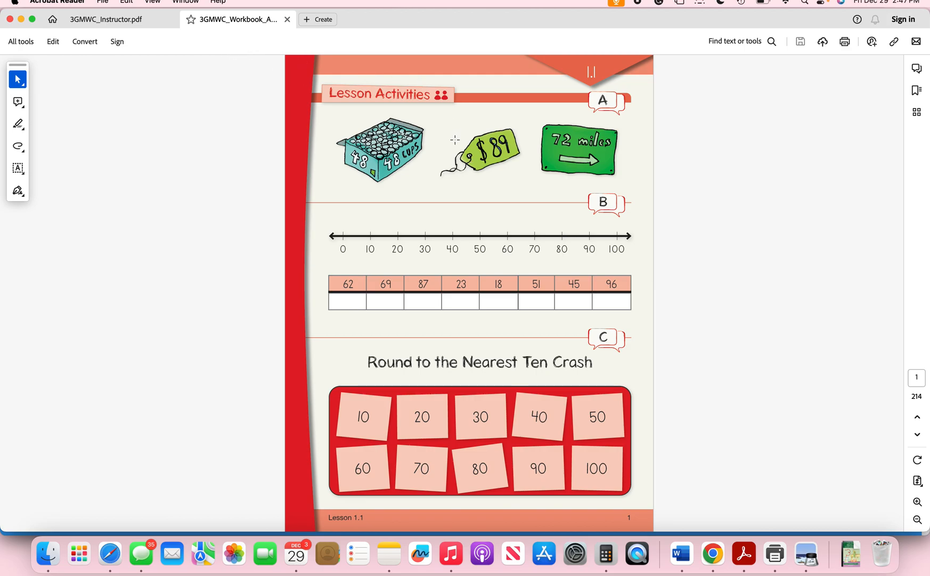
mouse_move(438, 105)
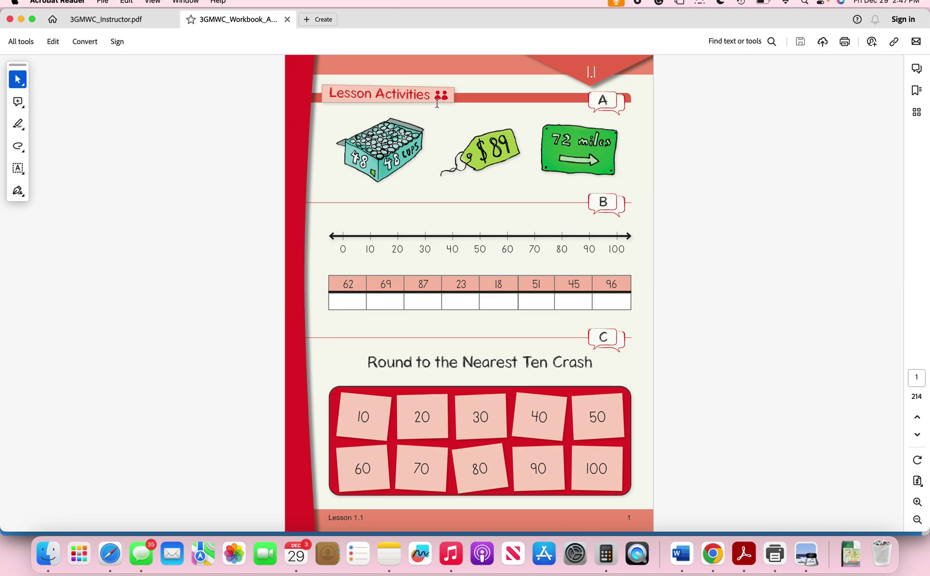
mouse_move(537, 400)
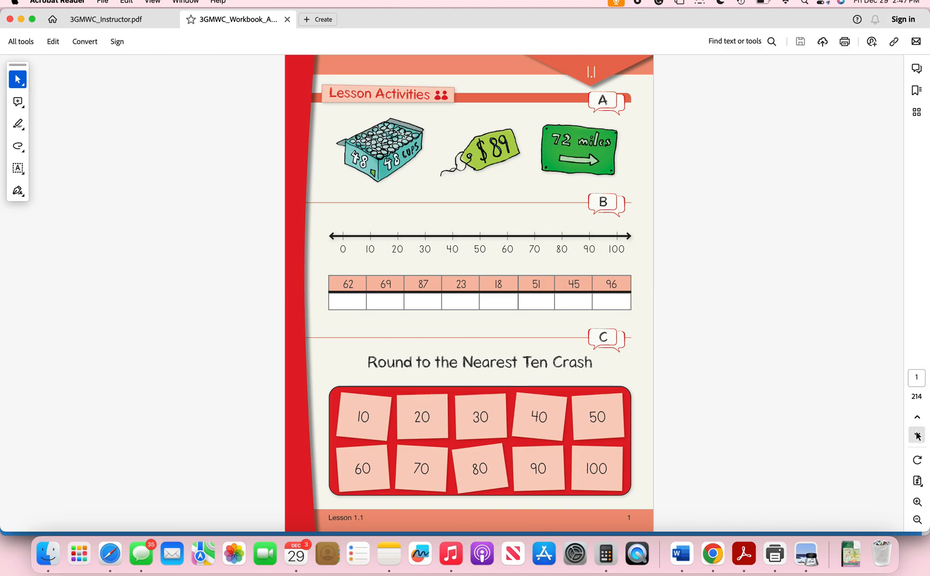
- Scroll through the workbook's Lesson 1.1 pages, then jump far ahead to page 100
scroll(down, 3)
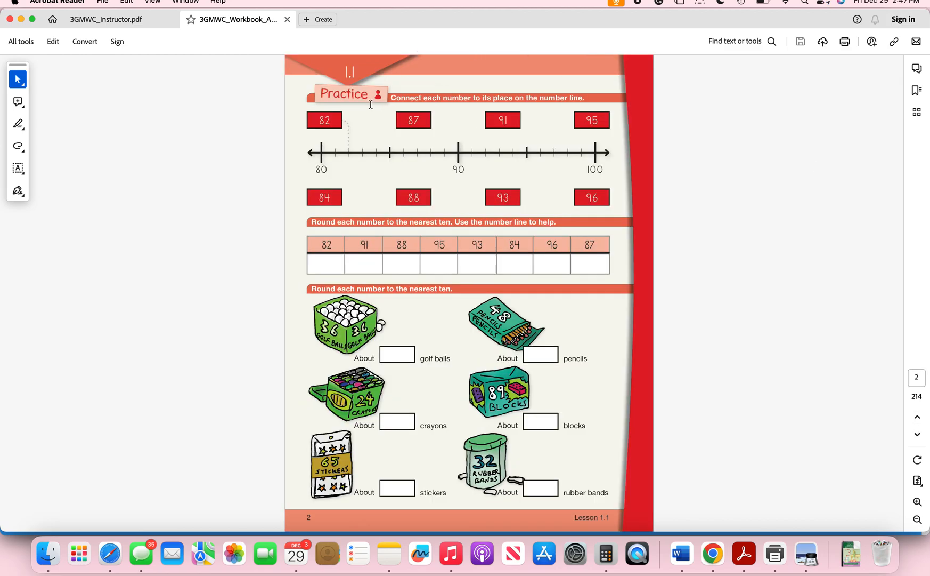
mouse_move(414, 123)
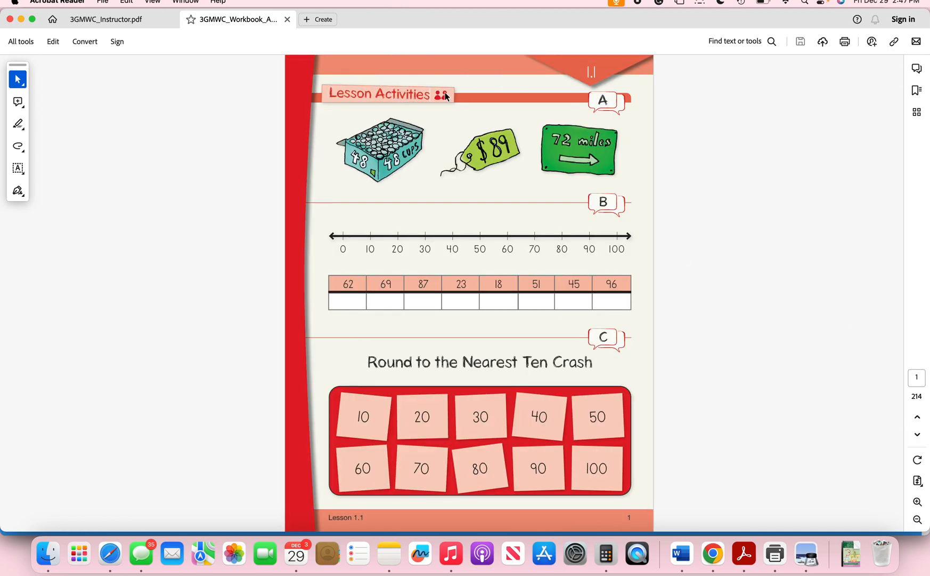
scroll(down, 3)
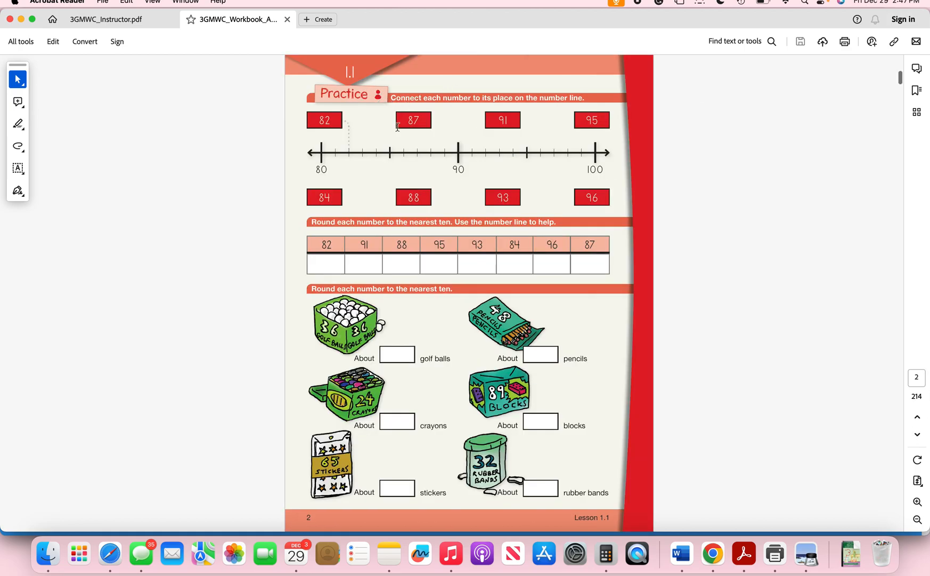
mouse_move(461, 257)
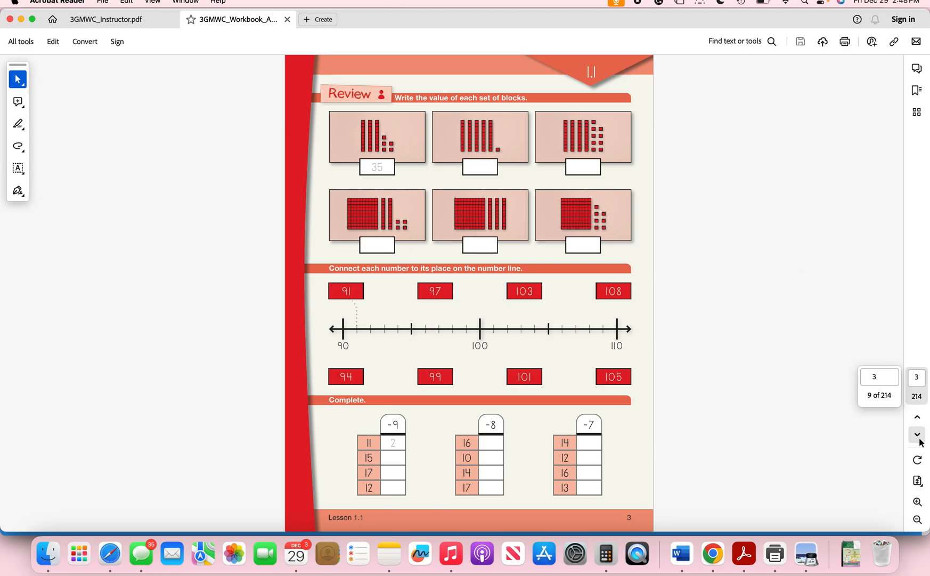
click(879, 376)
text(100)
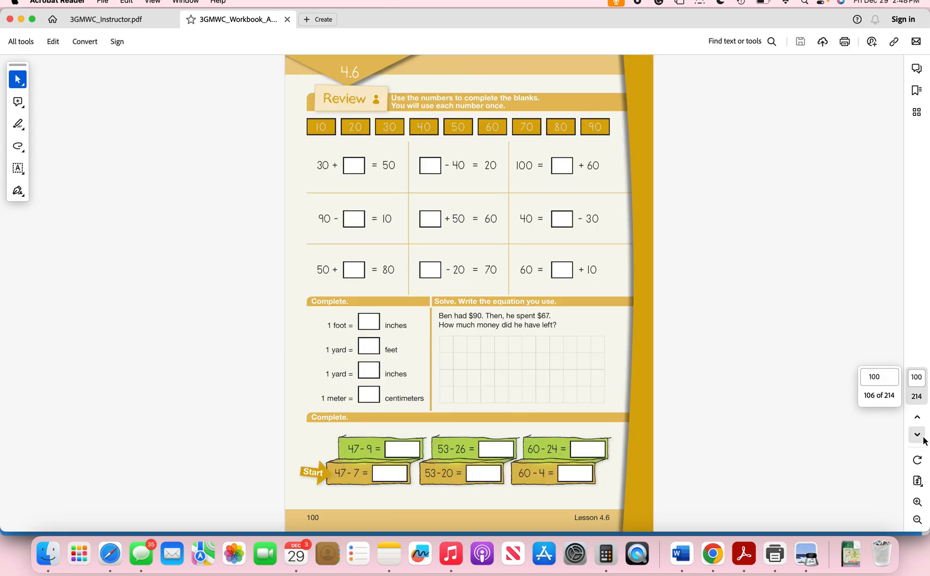
- Step through the Lesson 5.1 activities, Practice and Review pages and scroll on toward Lesson 5.3
click(918, 433)
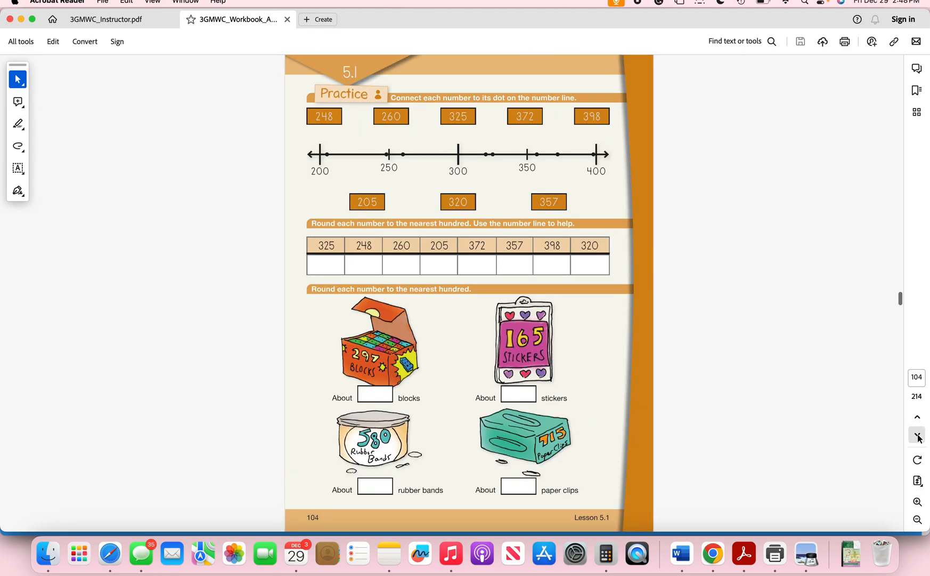
click(917, 418)
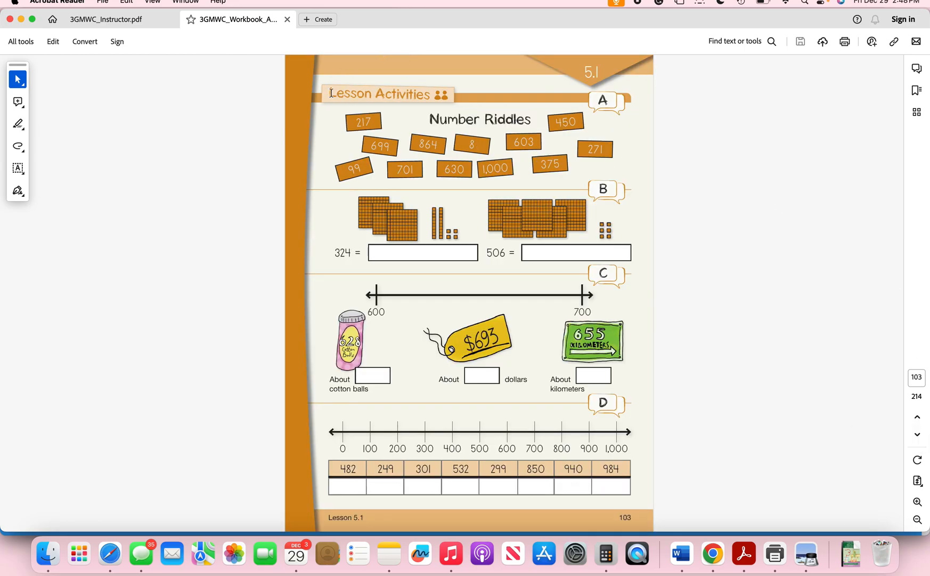
mouse_move(721, 394)
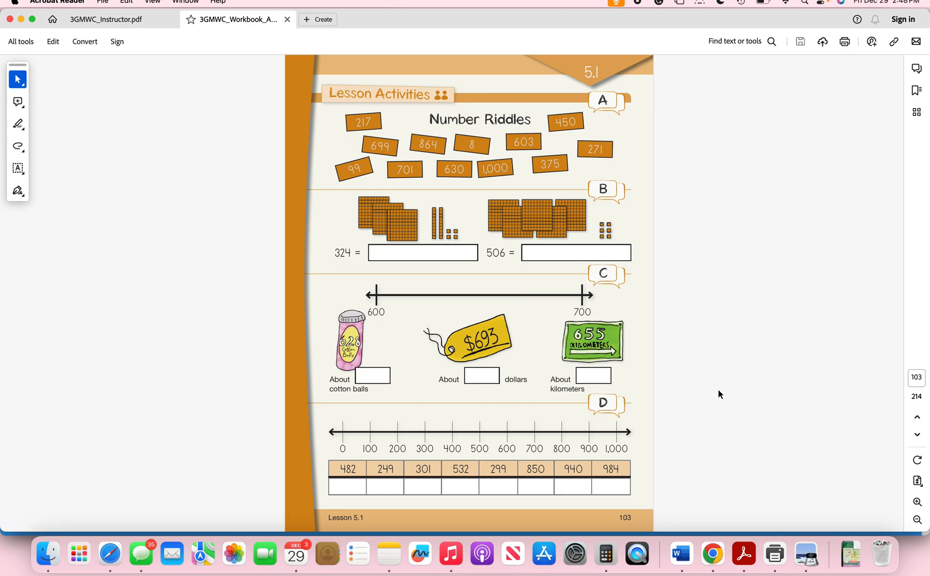
mouse_move(917, 434)
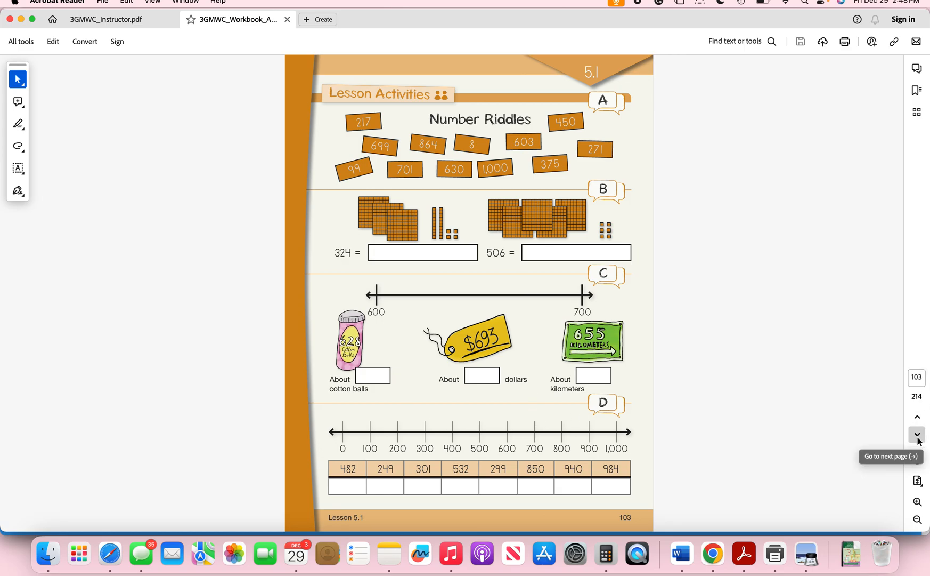
click(916, 434)
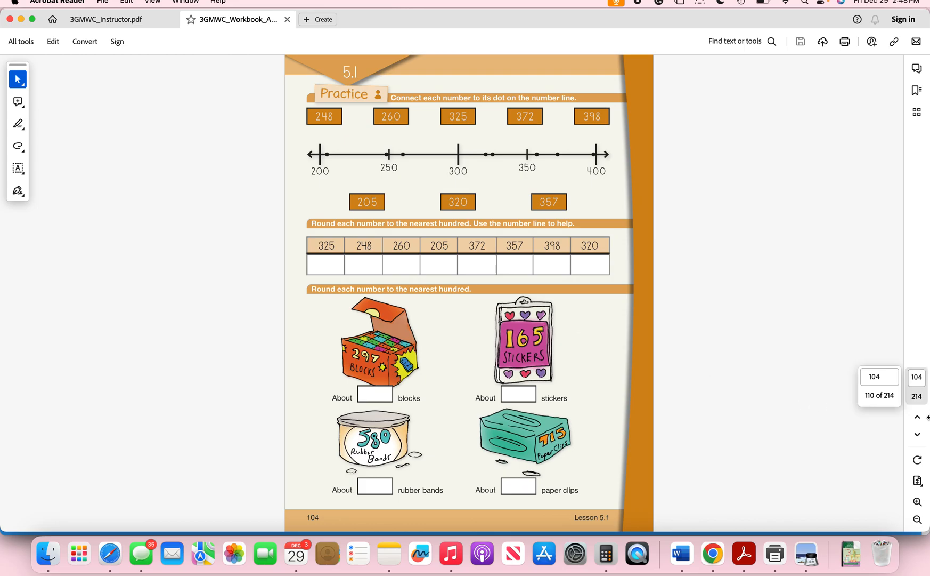
click(917, 434)
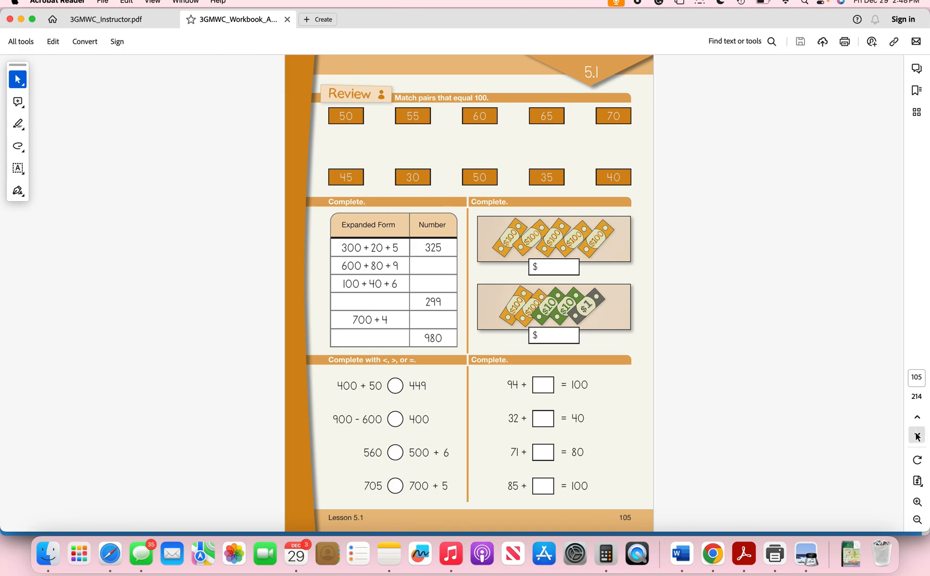
scroll(down, 3)
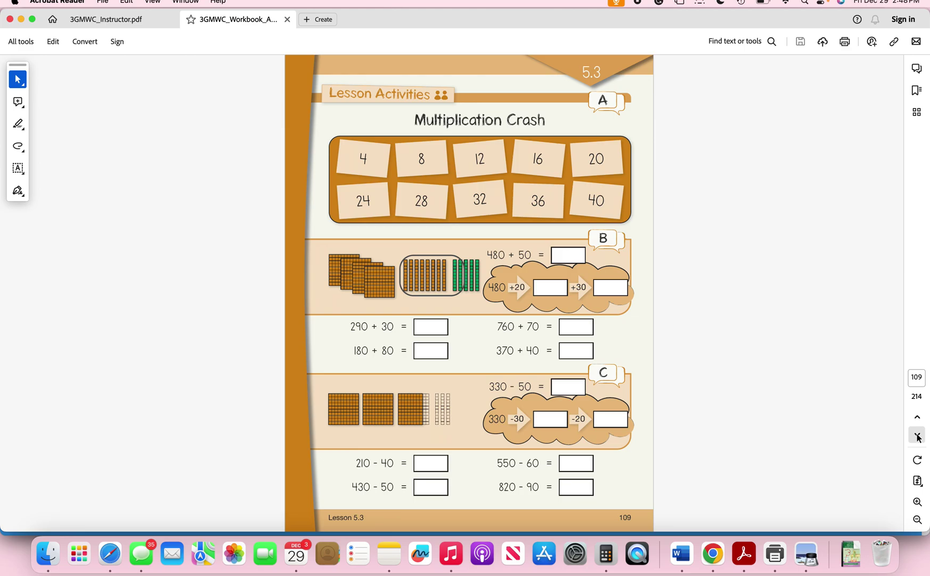
- Page forward through Lessons 5.4 and 5.5 to reach the Lesson 5.6 pages
scroll(down, 3)
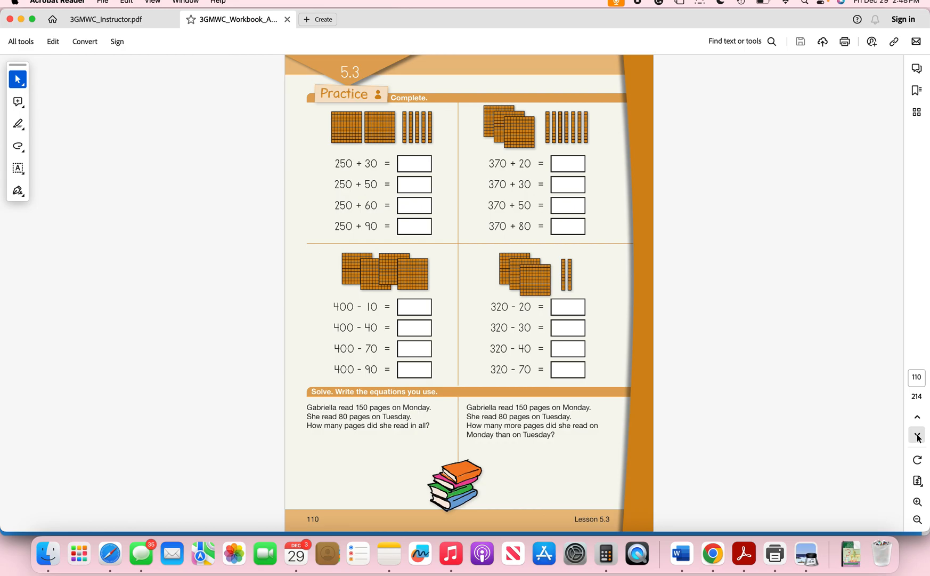
scroll(down, 3)
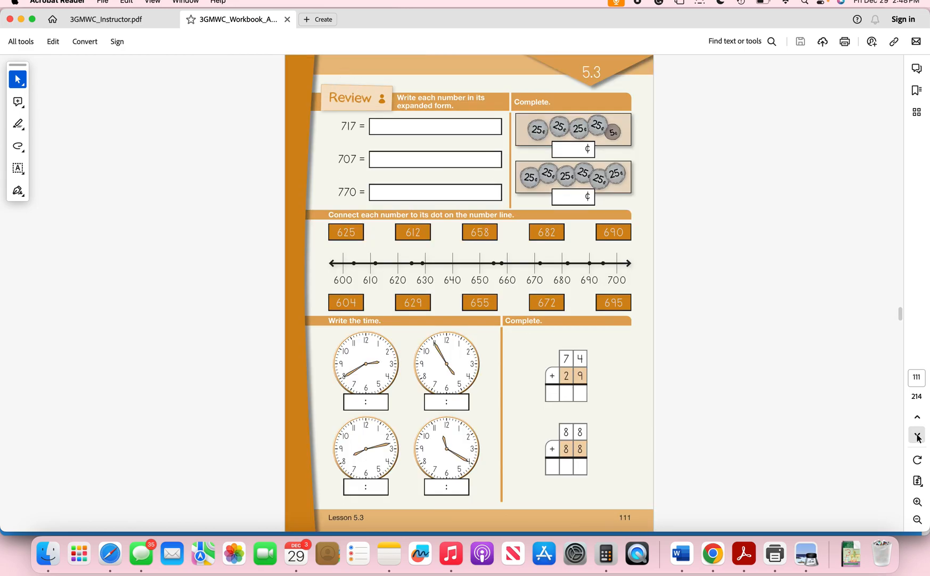
scroll(down, 3)
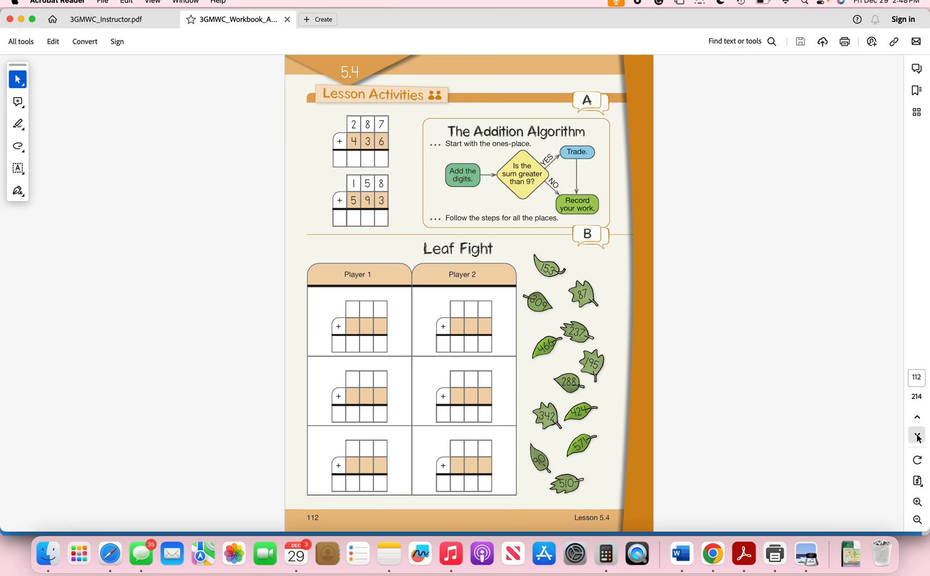
scroll(down, 3)
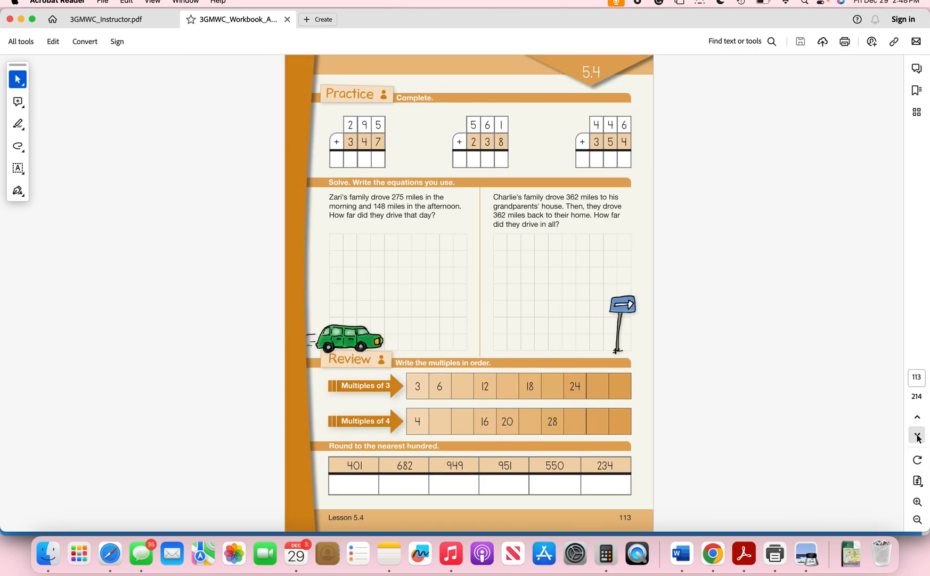
click(917, 437)
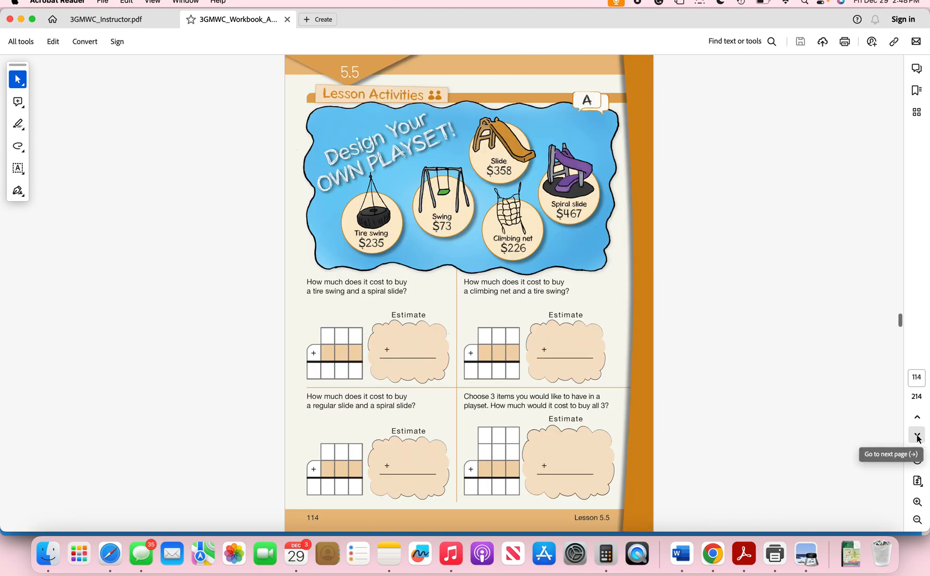
click(916, 437)
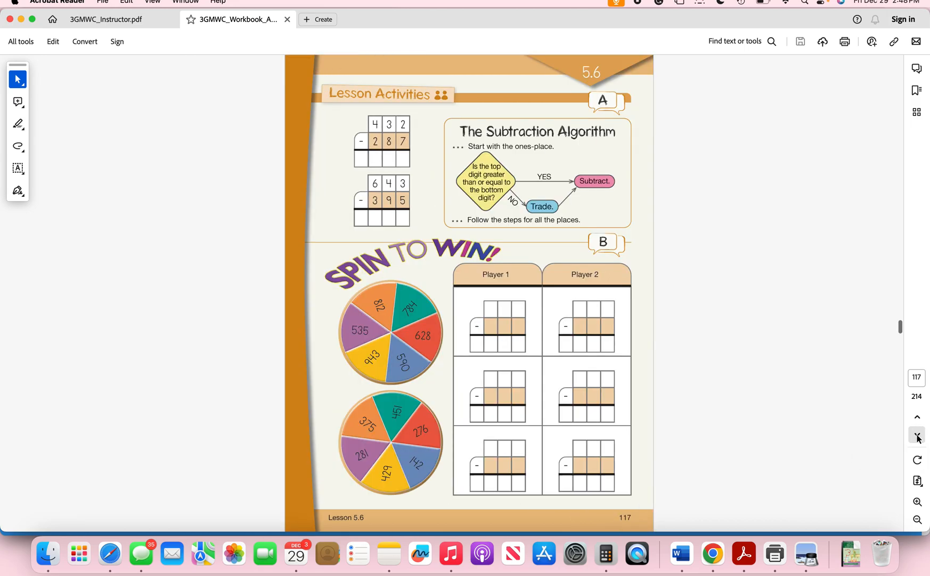
- Continue through Lessons 5.7–5.9 to the Lesson 5.10 Unit Wrap-Up on page 128
scroll(down, 3)
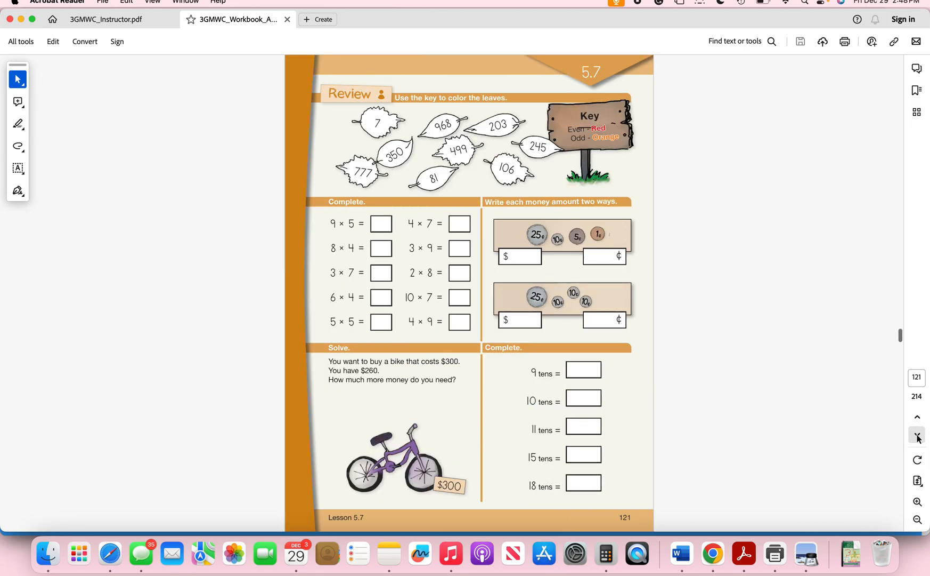
scroll(down, 3)
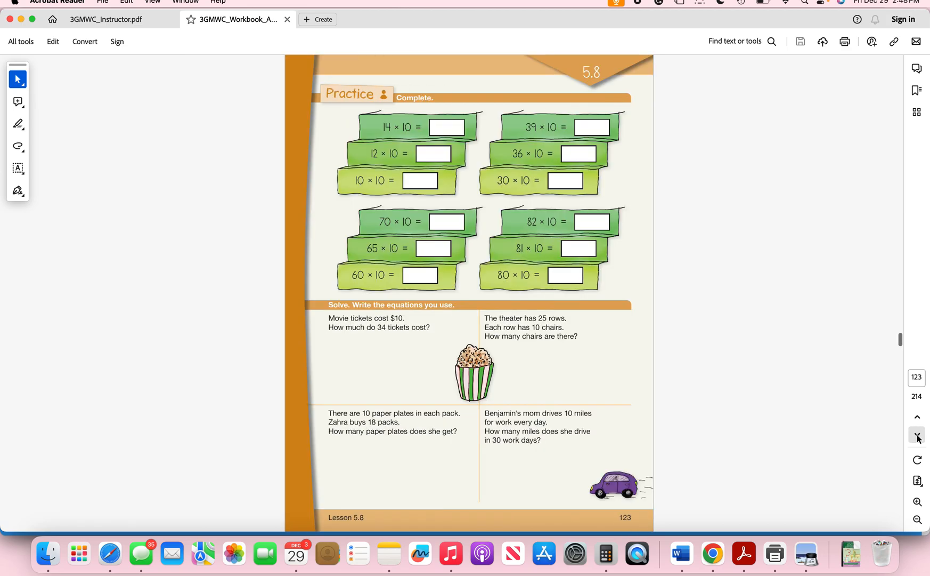
scroll(down, 3)
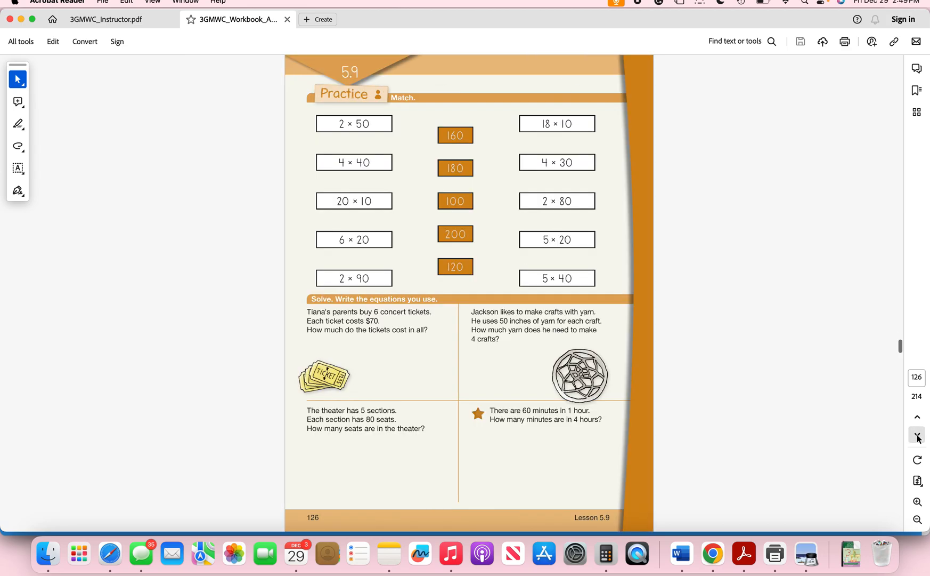
scroll(down, 3)
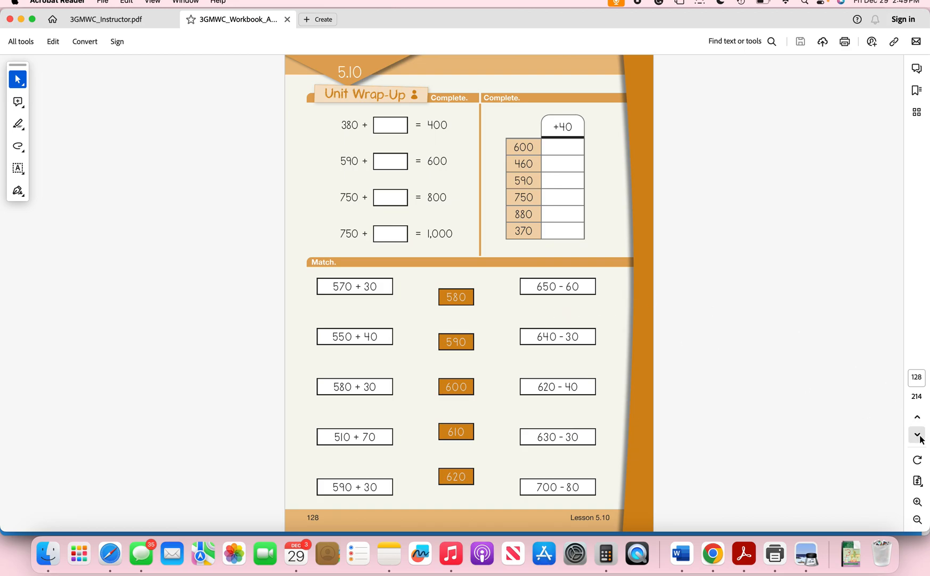
- Check both Unit Wrap-Up pages 128–129, then move forward into Unit 6
click(917, 434)
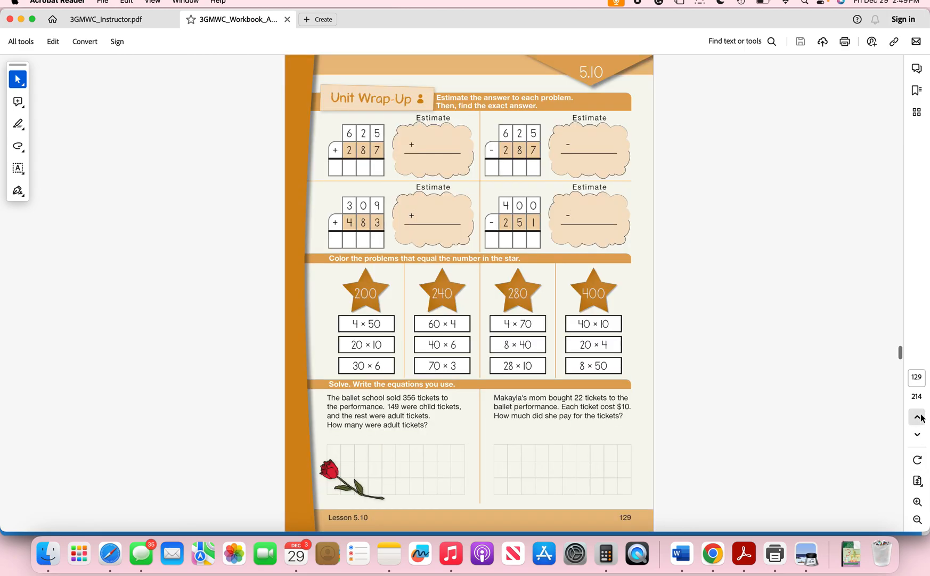
click(916, 435)
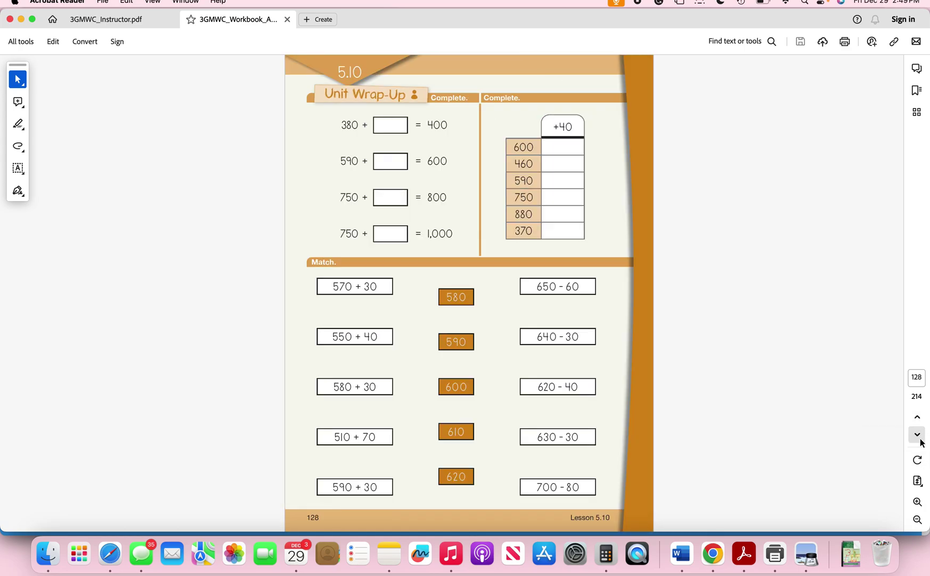
click(917, 433)
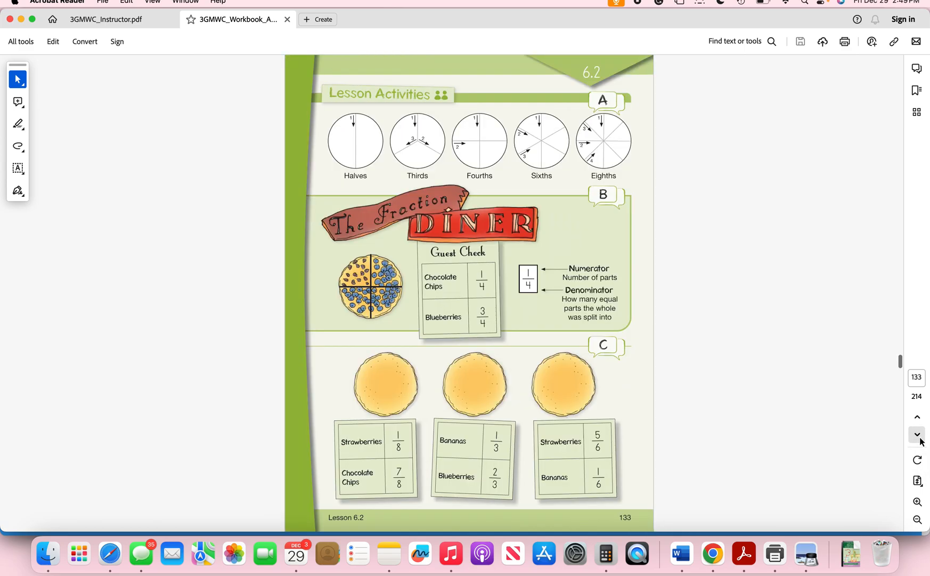
- Advance past the Lesson 6.4 and 6.7 Reviews to page 151, Lesson 6.8 activities
click(917, 434)
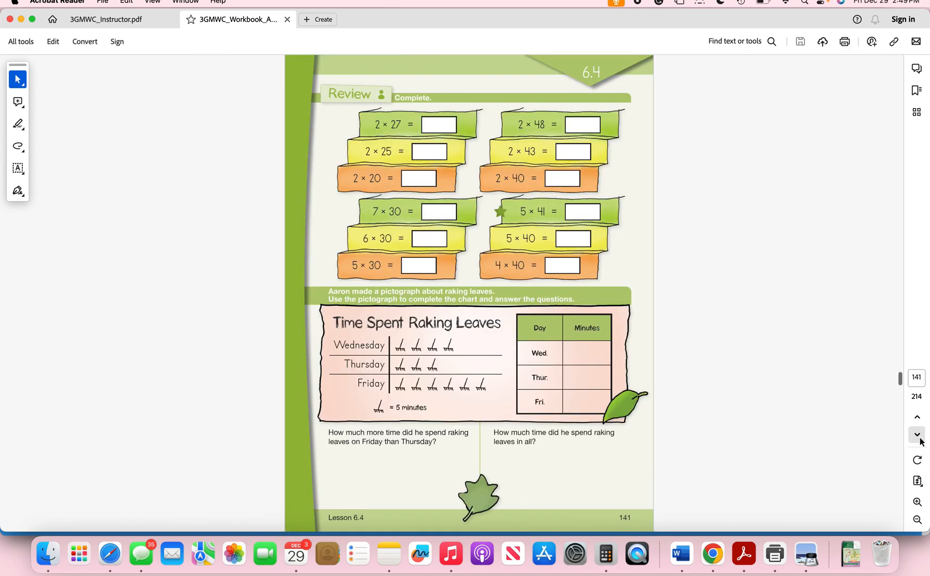
click(916, 434)
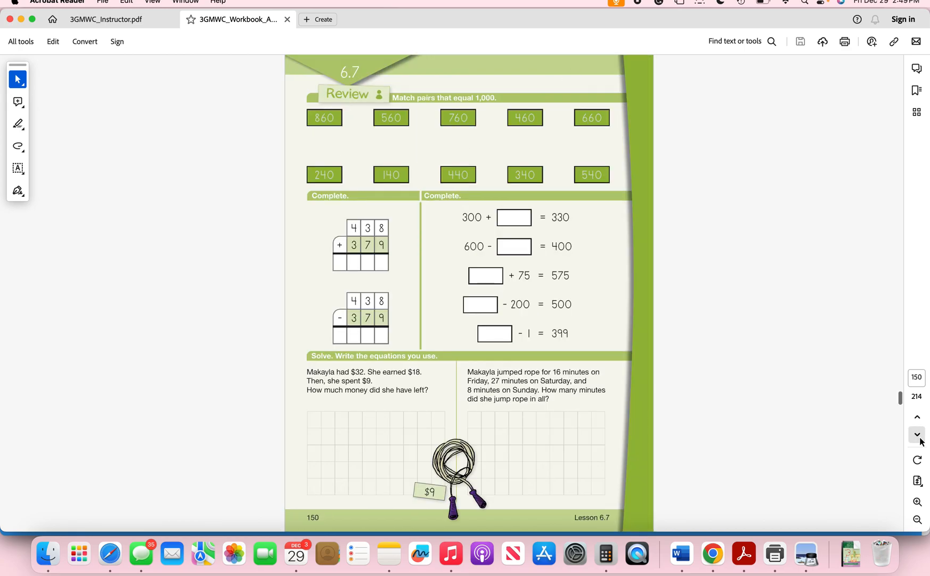
click(916, 434)
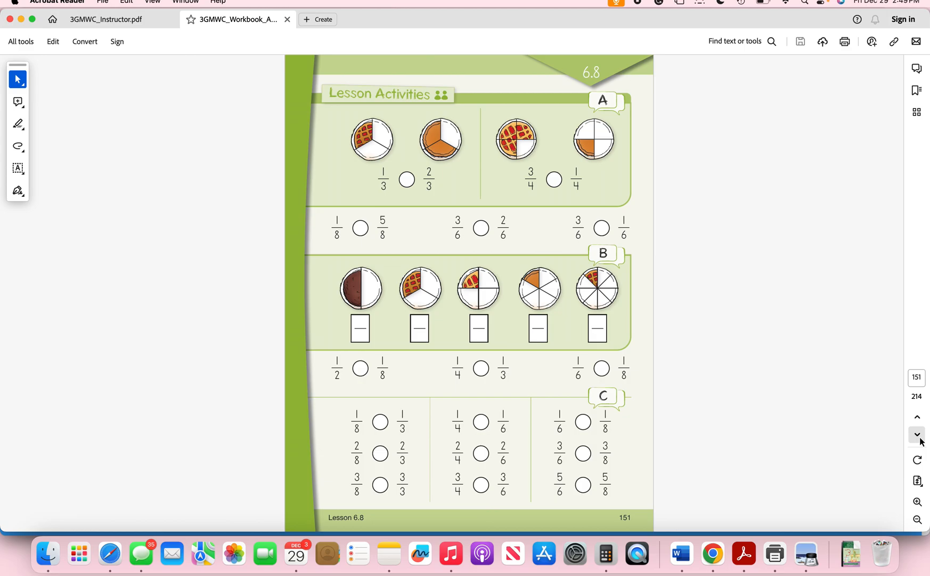